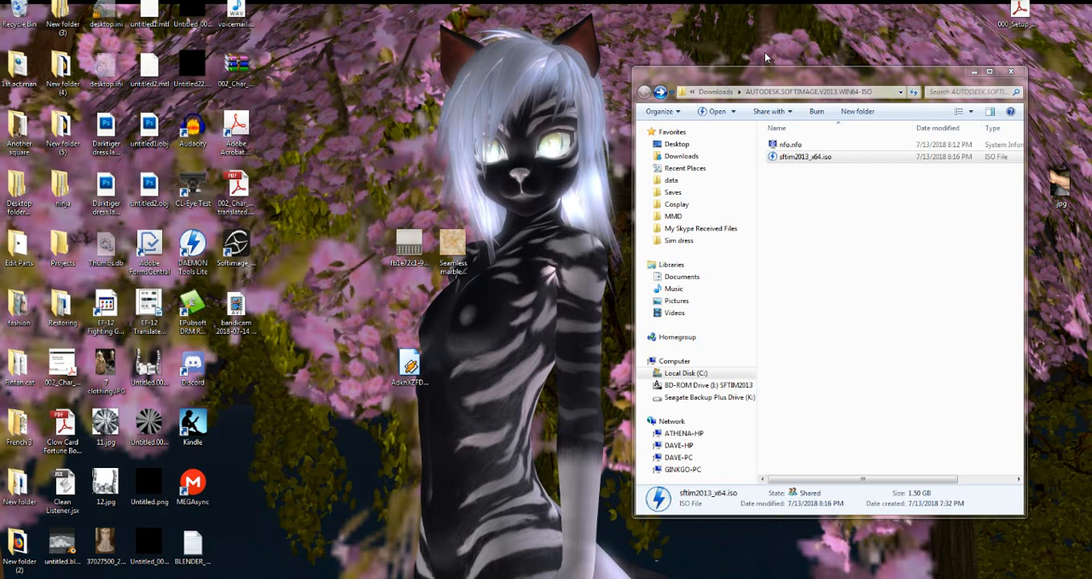
mouse_move(776, 69)
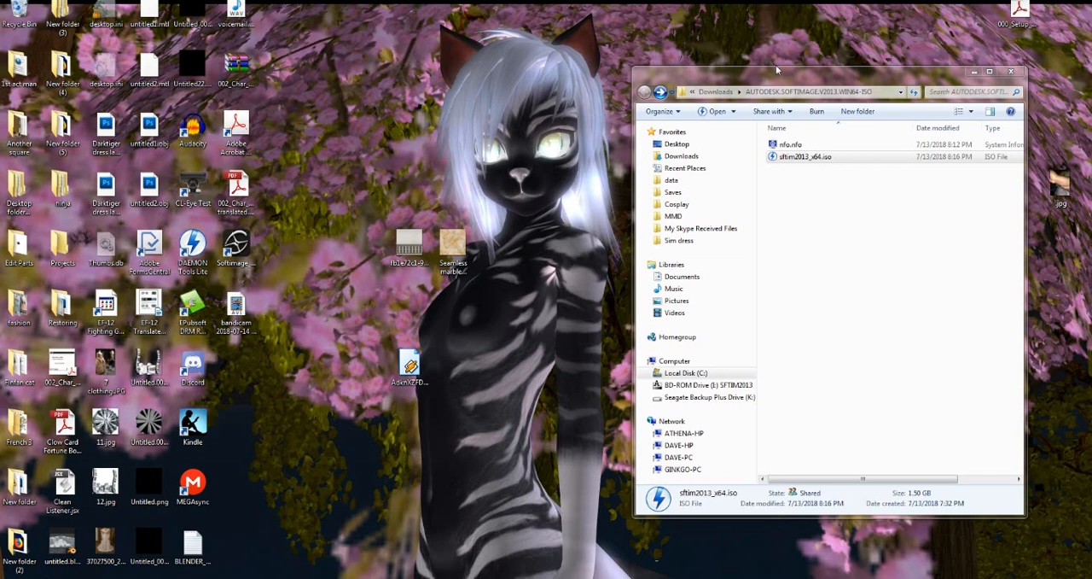
Step: Maximize the AUTODESK.SOFTIMAGE.V2013.WIN64-ISO folder window so it fills the screen
drag(776, 71, 734, 105)
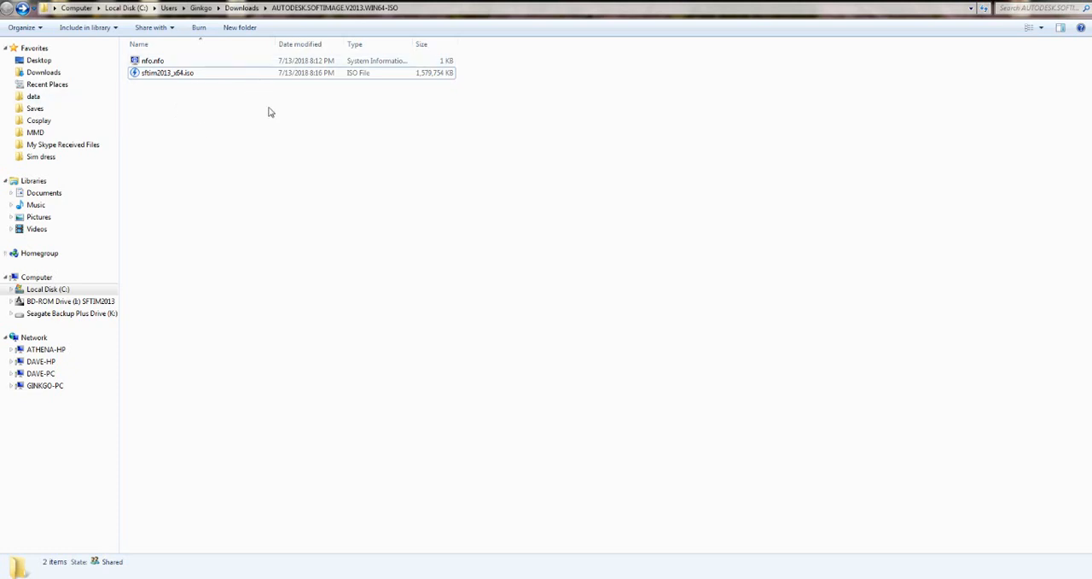
mouse_move(247, 131)
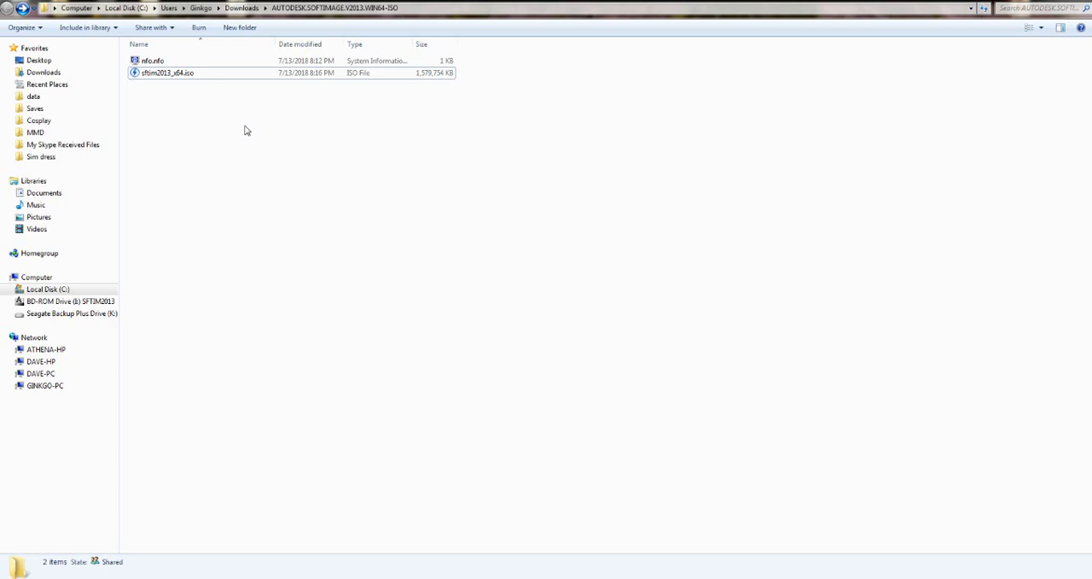
mouse_move(251, 158)
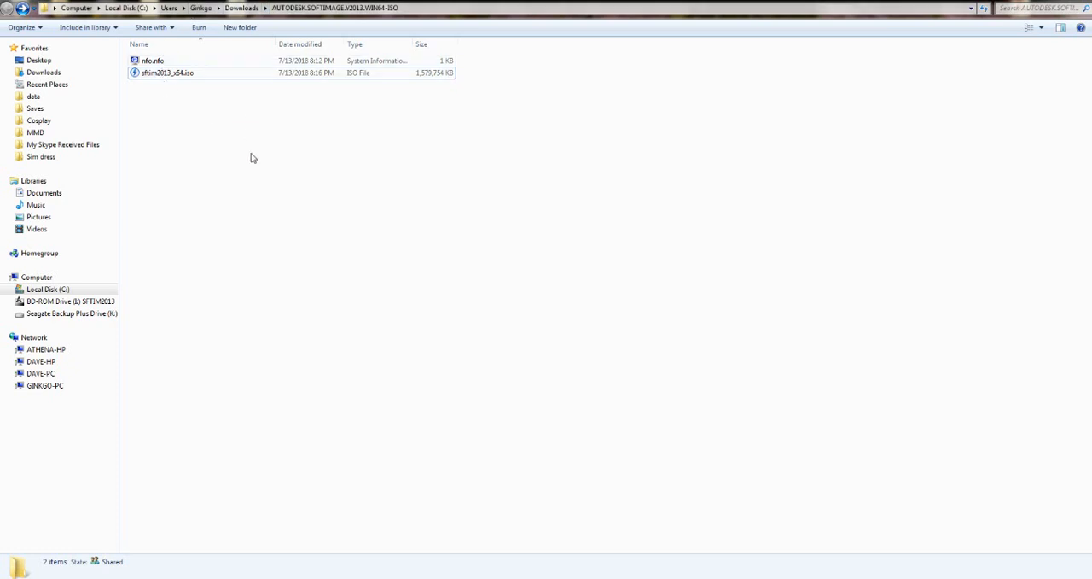
Step: Mount sftim2013_x64.iso as a disc and view its files
double_click(167, 73)
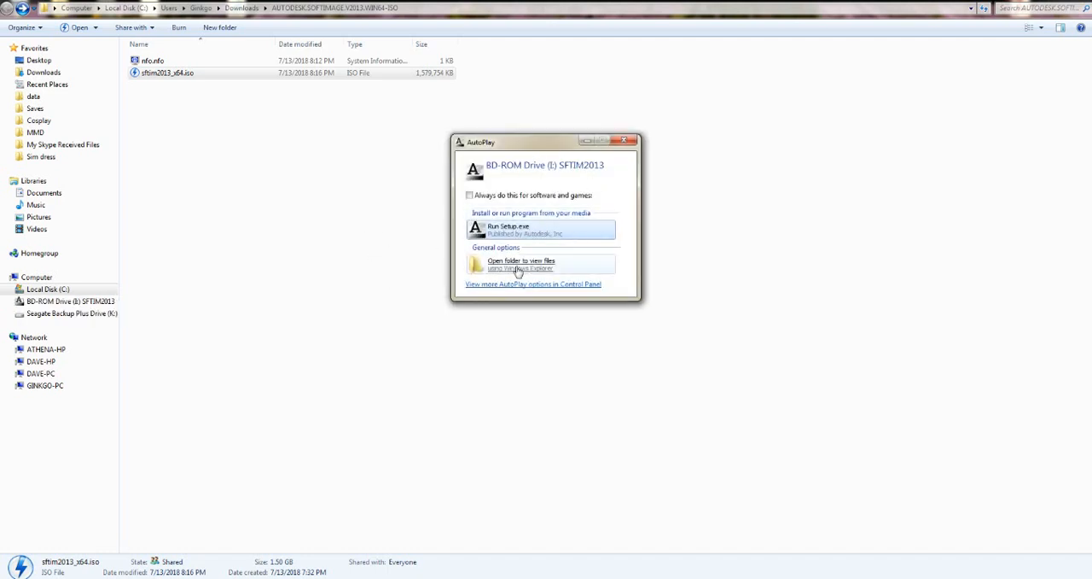
mouse_move(541, 264)
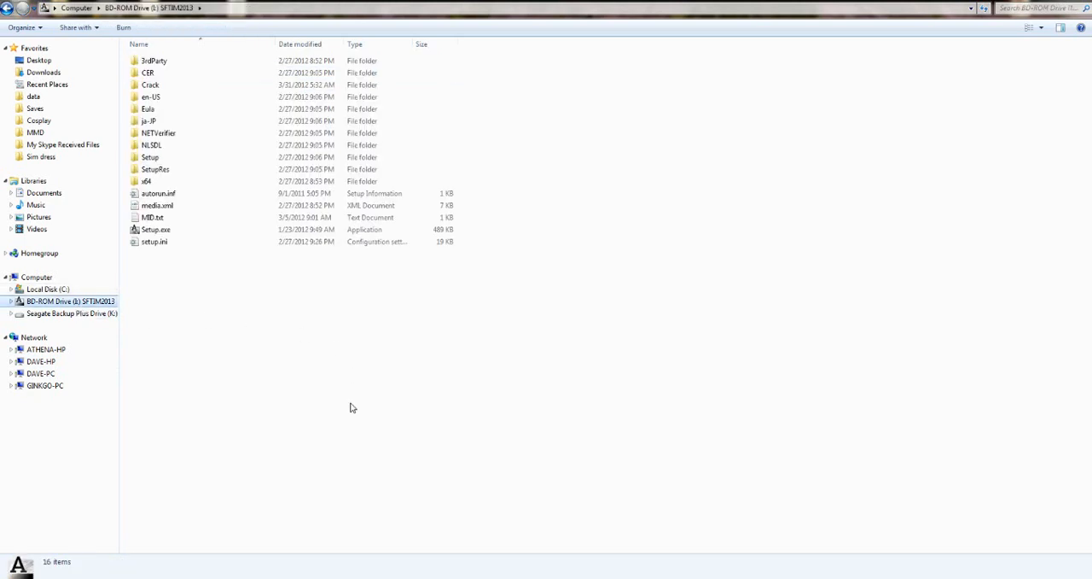
mouse_move(726, 167)
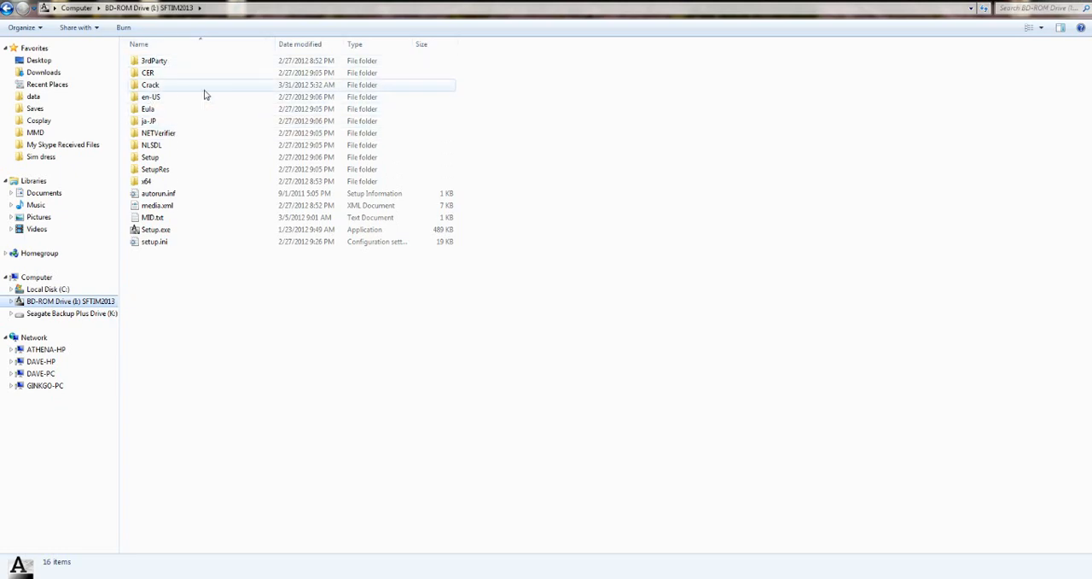
Step: Read the Crack folder's install.txt in Notepad, then return to the disc root
double_click(151, 84)
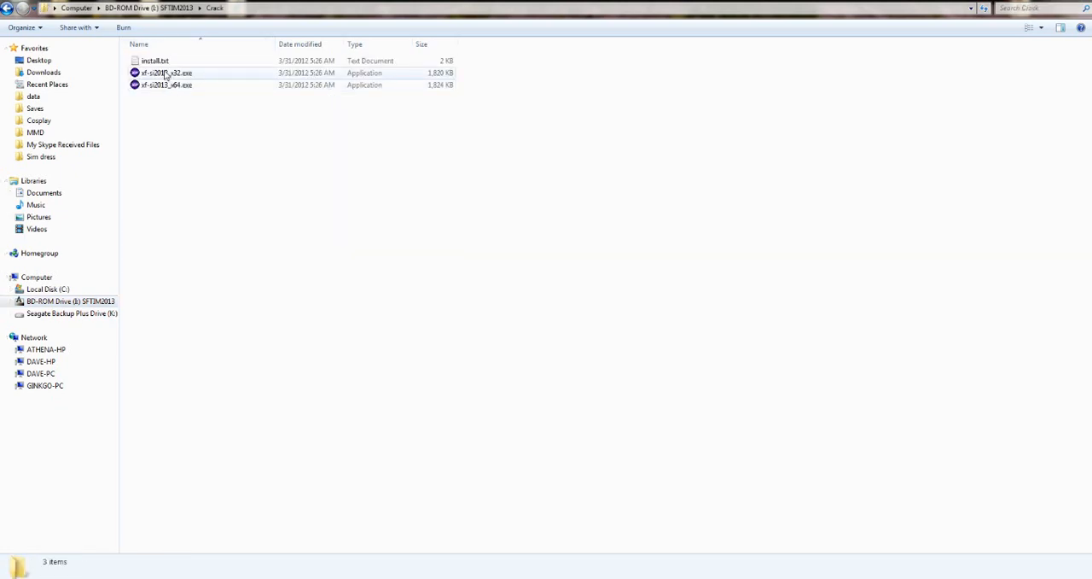
double_click(154, 60)
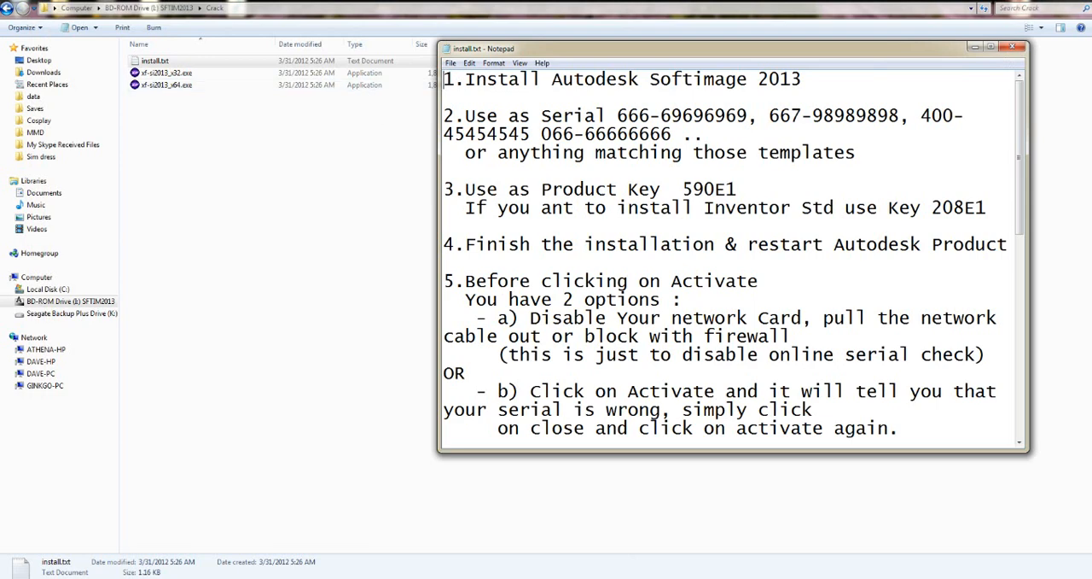
scroll(down, 3)
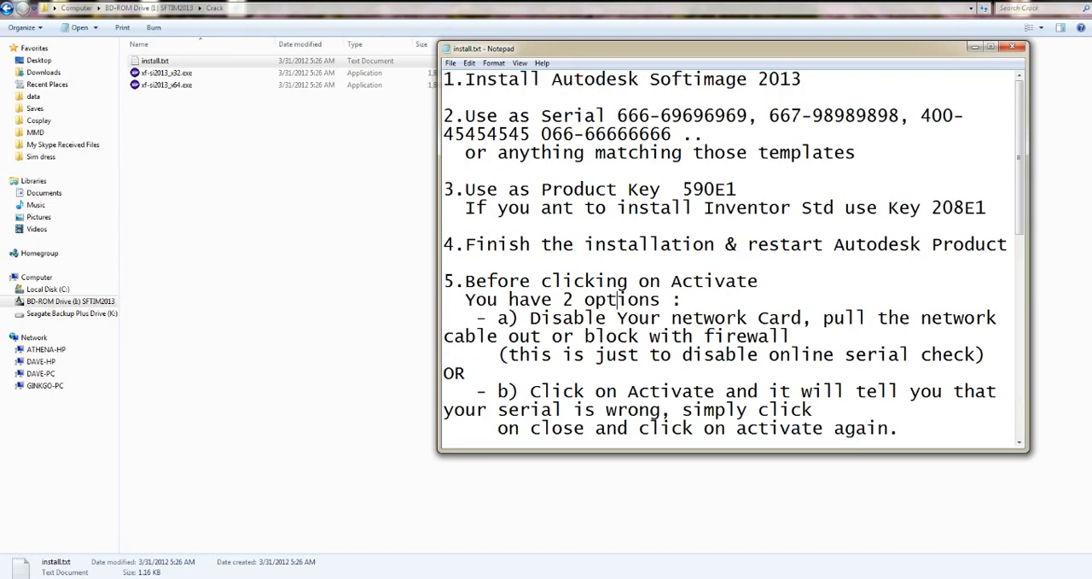
click(1020, 47)
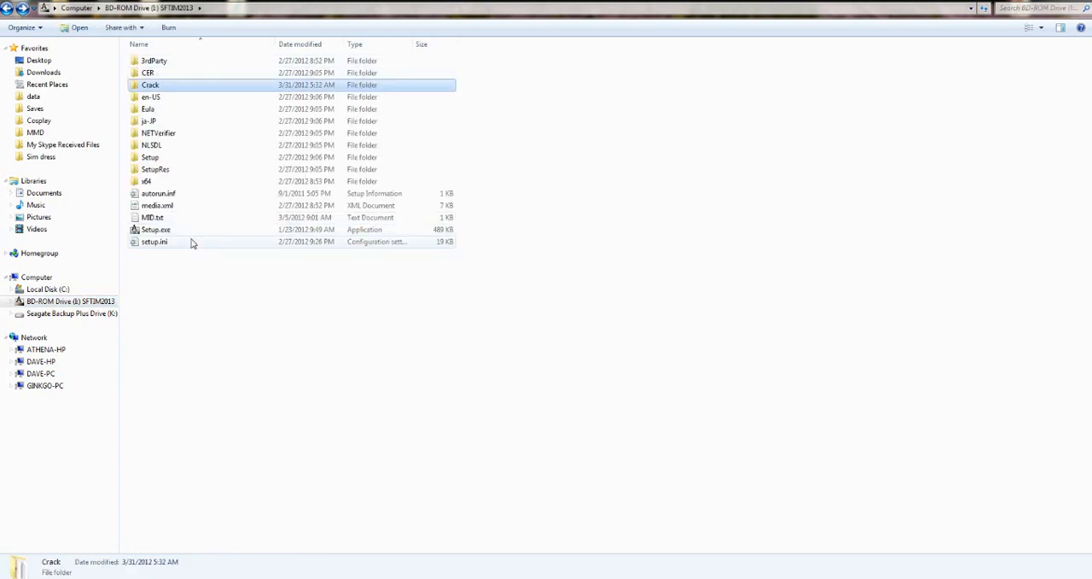
Step: Launch Setup.exe, choose Install, and accept the licence agreement
click(155, 229)
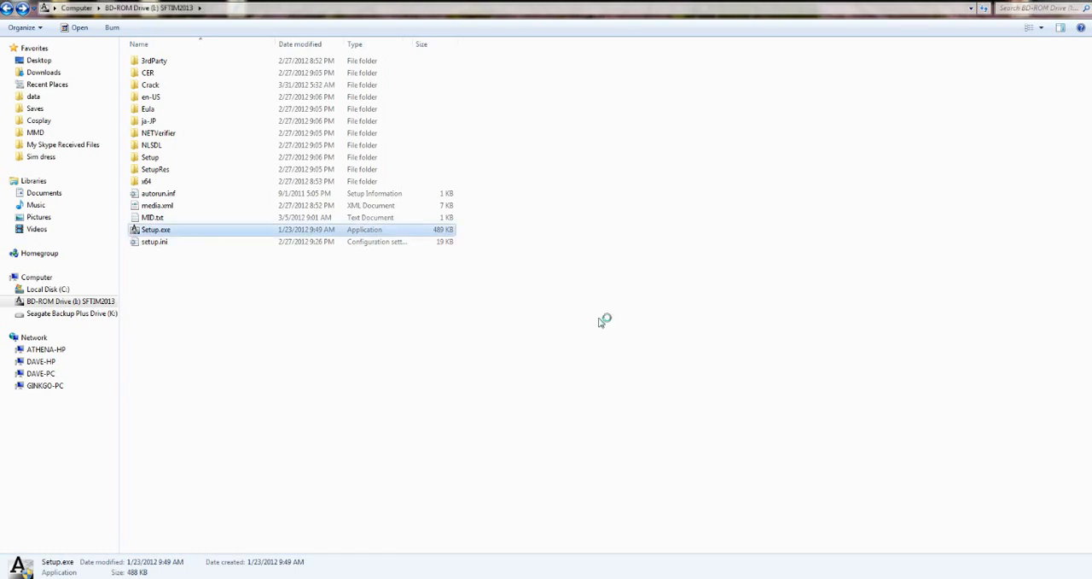
double_click(155, 229)
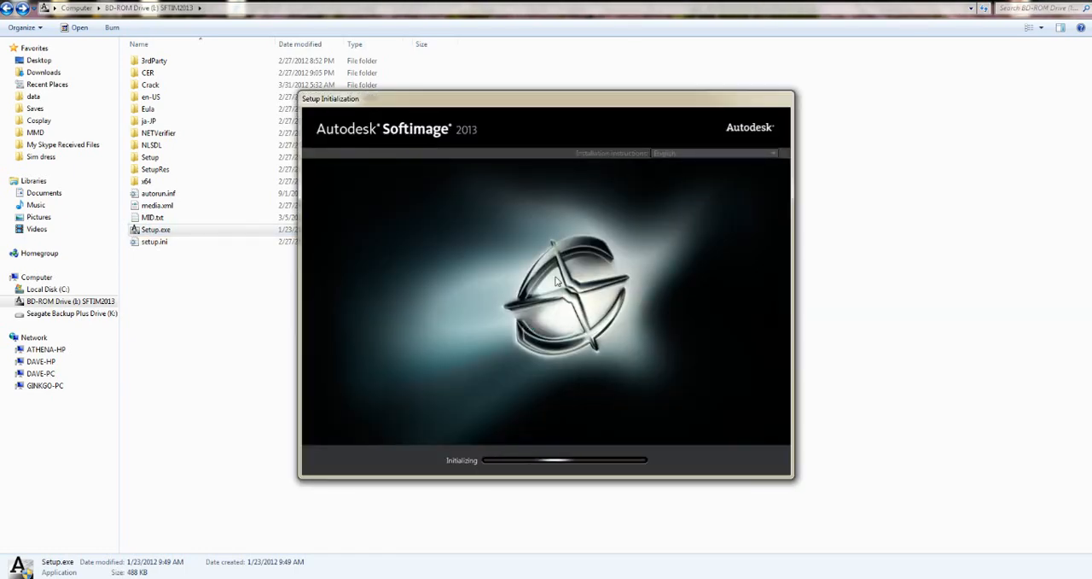
mouse_move(653, 334)
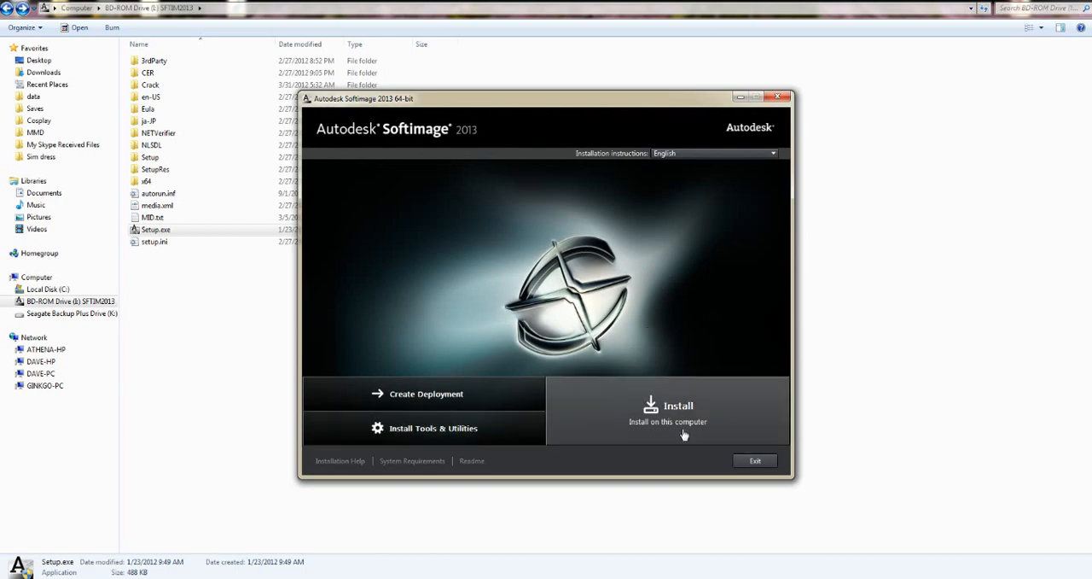
click(667, 412)
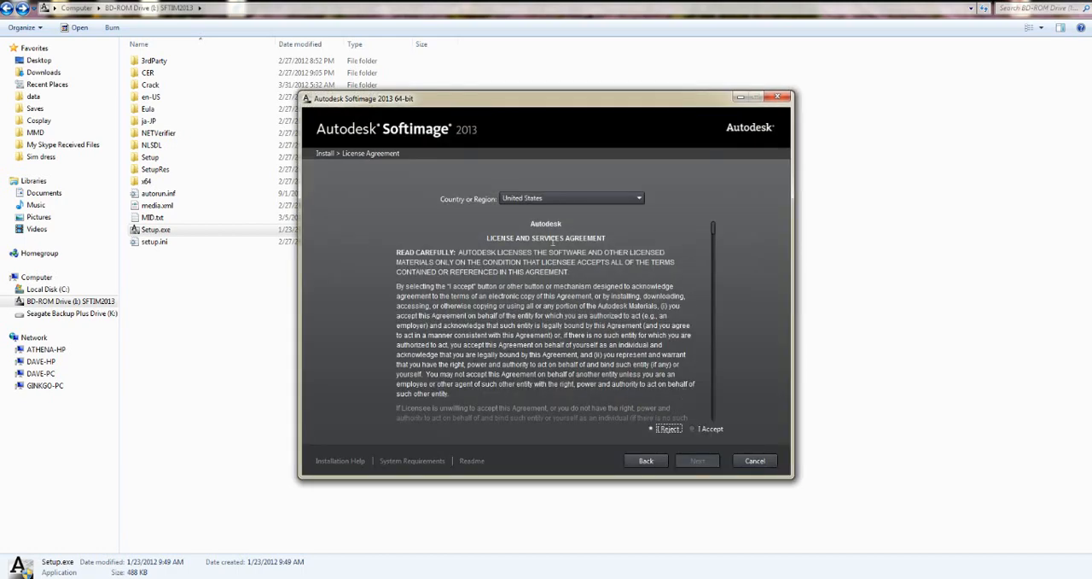
click(693, 429)
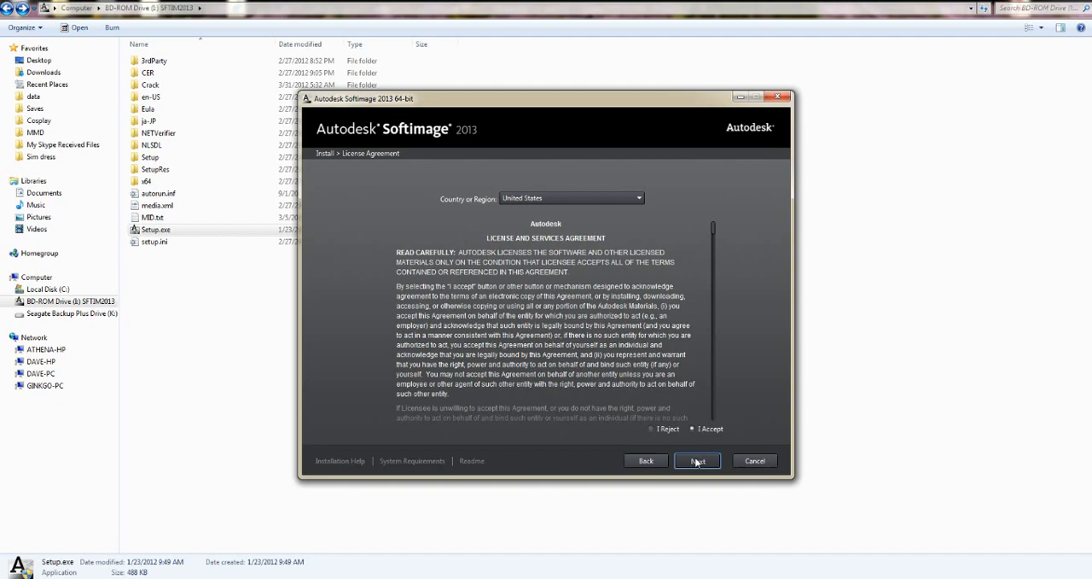
click(698, 461)
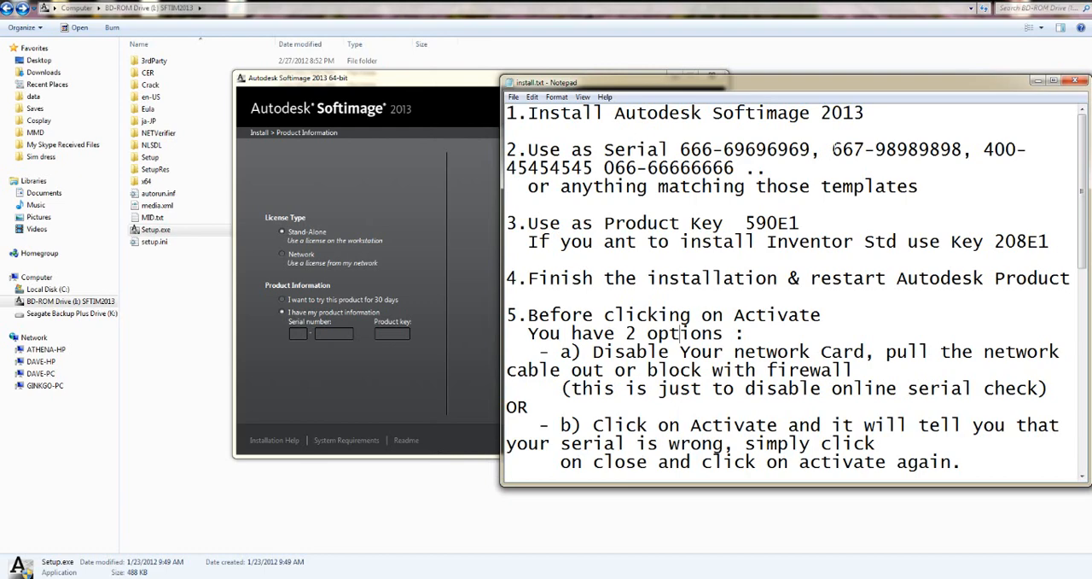
double_click(845, 149)
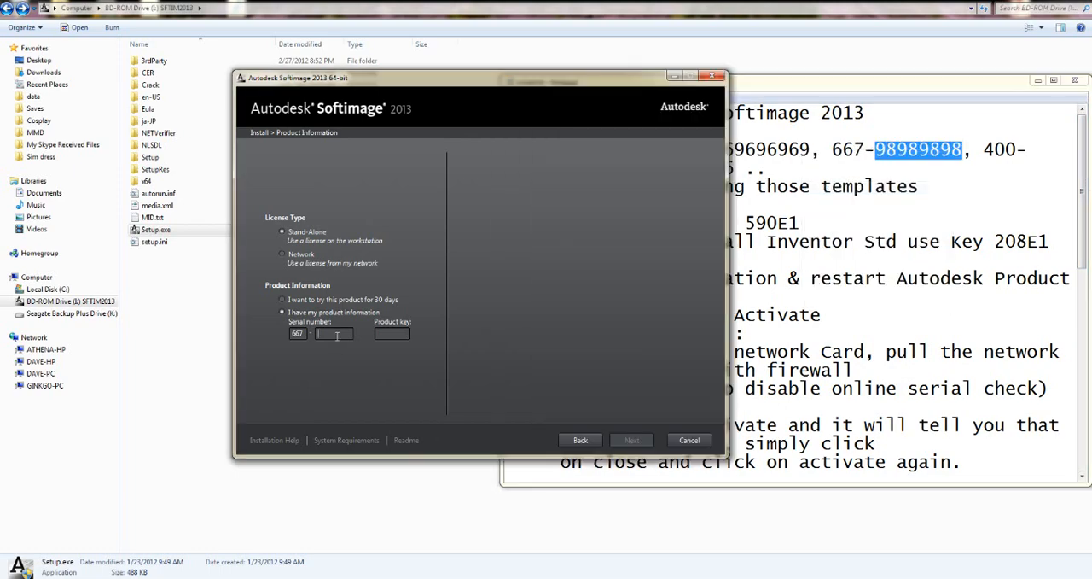
text(98989898)
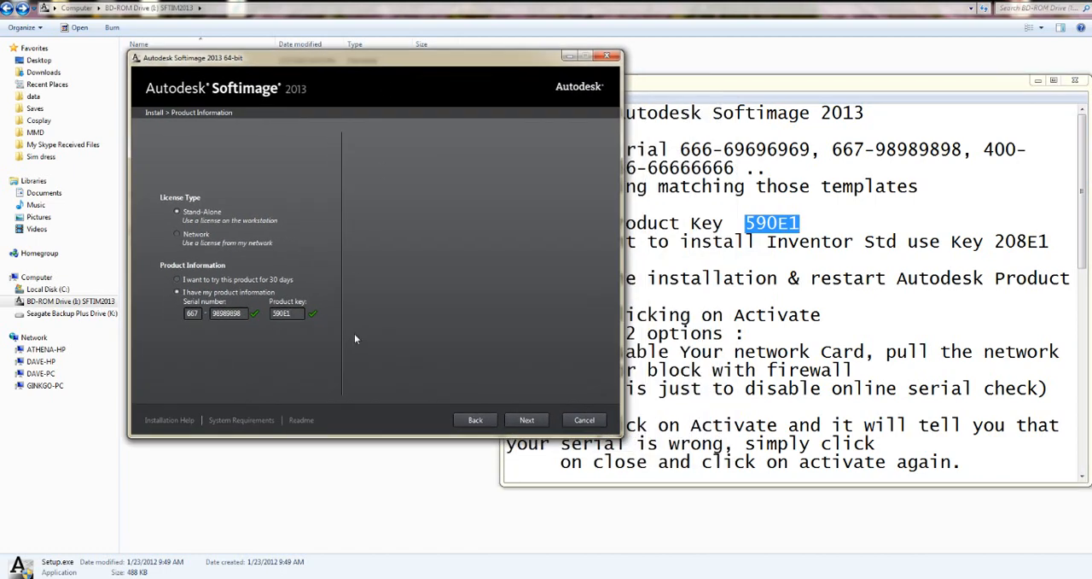
click(527, 419)
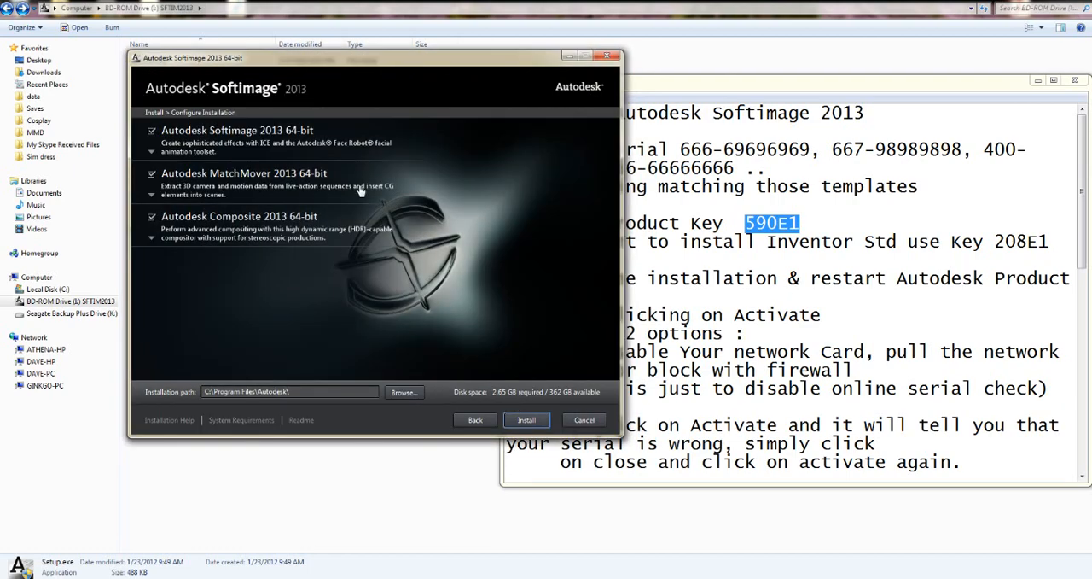
mouse_move(238, 354)
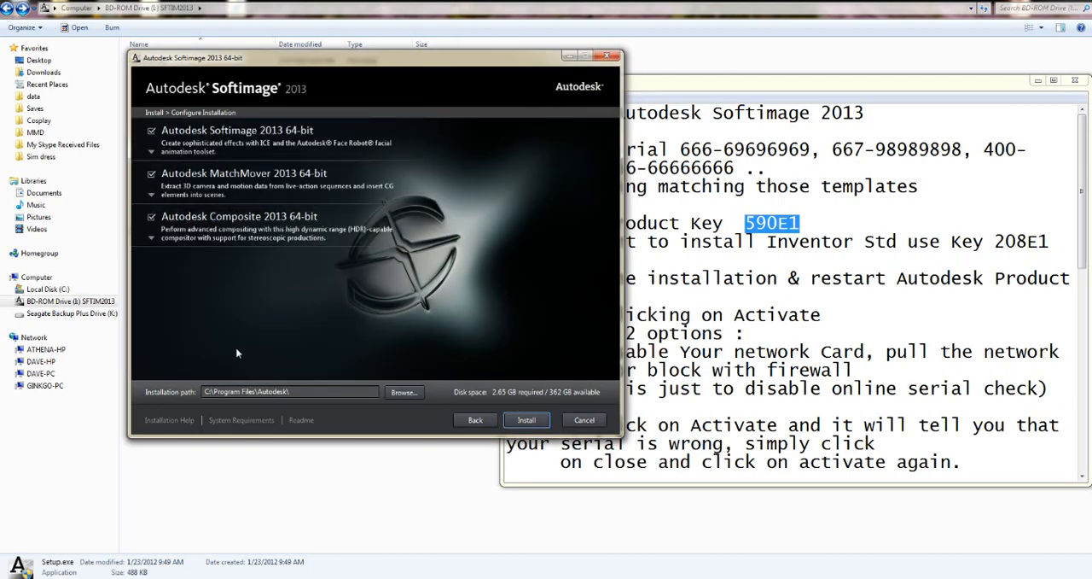
mouse_move(536, 410)
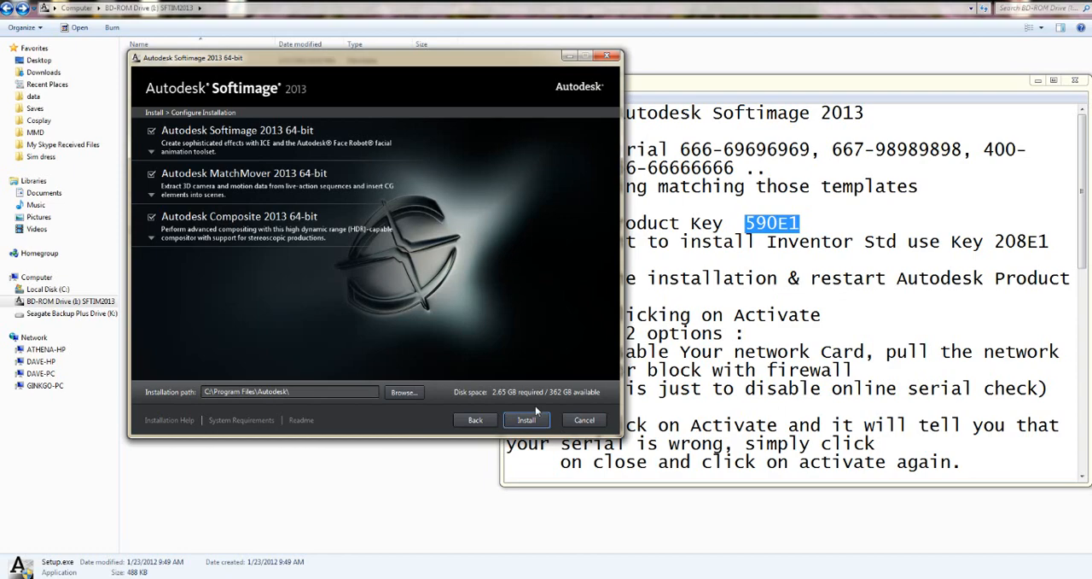
Step: Install Softimage, MatchMover and Composite 2013, then close the finished installer
click(526, 419)
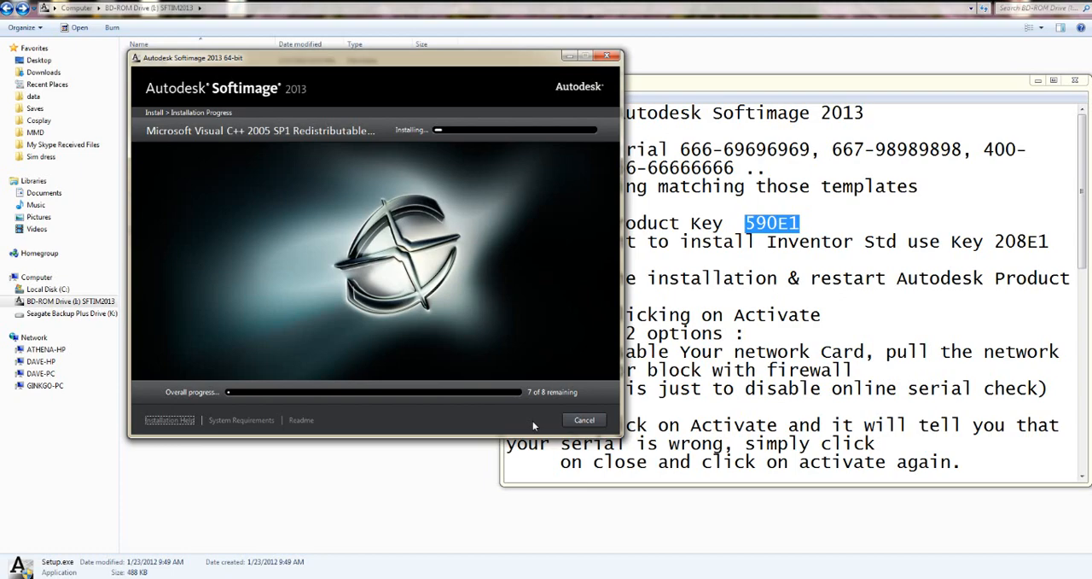
mouse_move(485, 200)
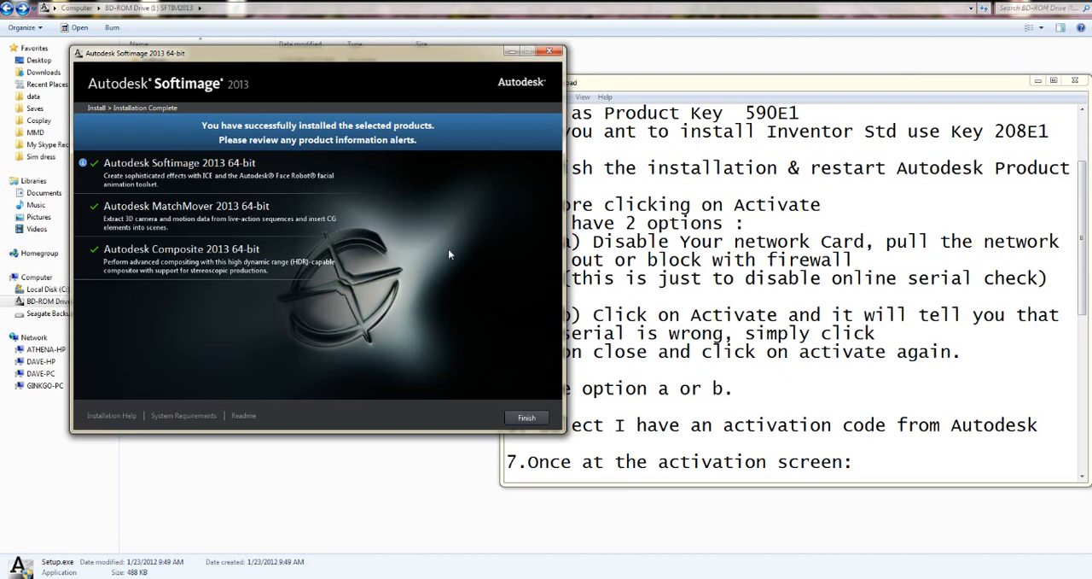
mouse_move(308, 211)
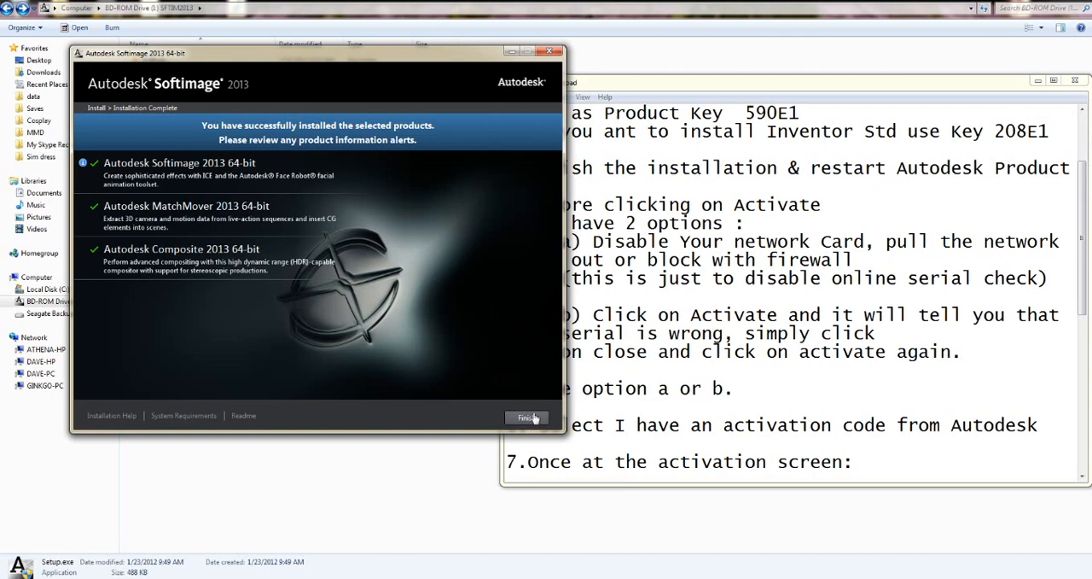
click(526, 418)
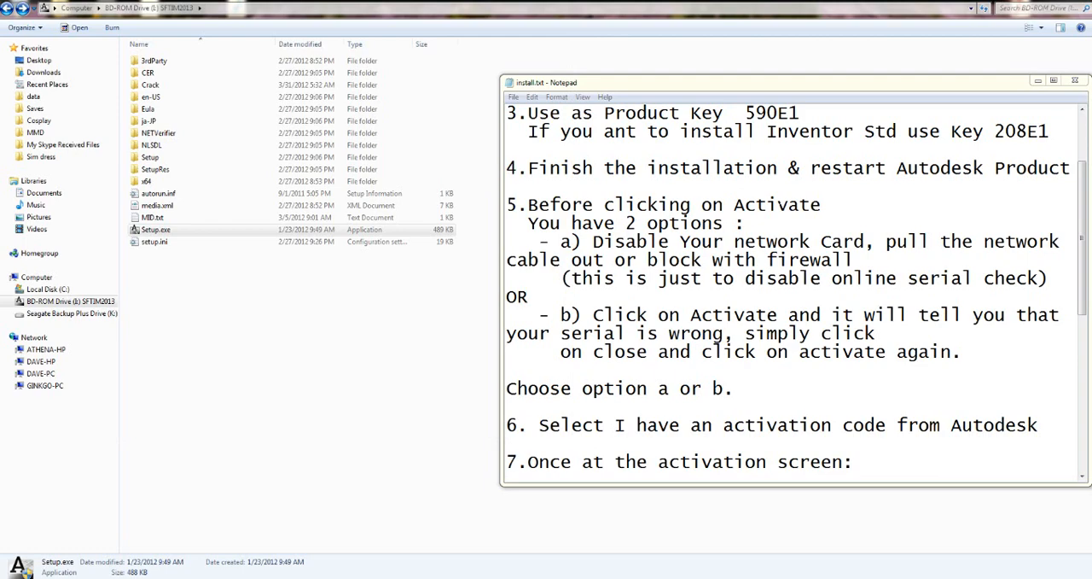
Step: In Softimage Chooser, pick Softimage 2013 XSI.bat instead of Mod Tool 7.5
click(10, 566)
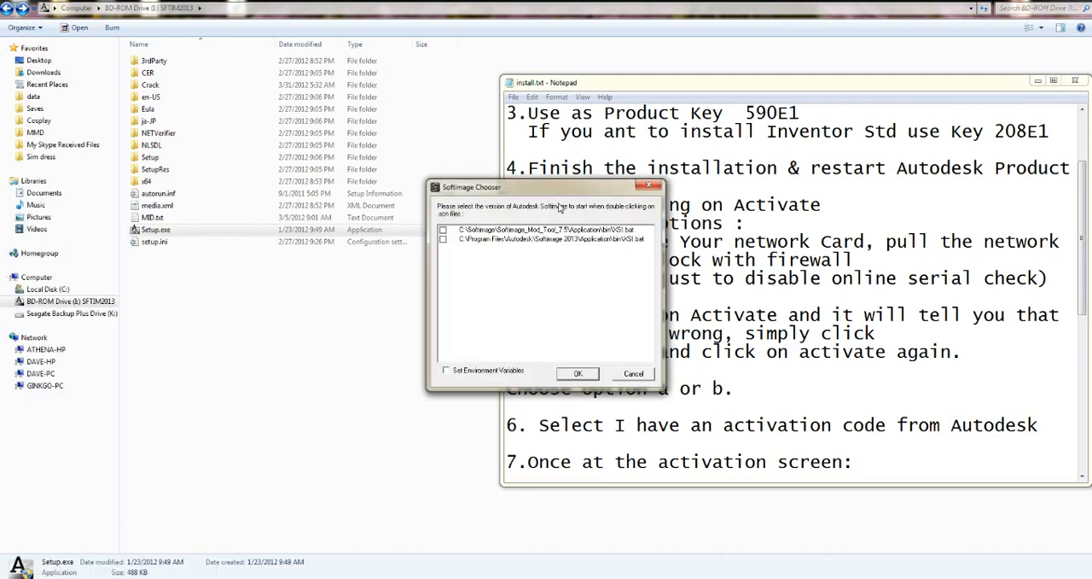
drag(546, 187, 401, 179)
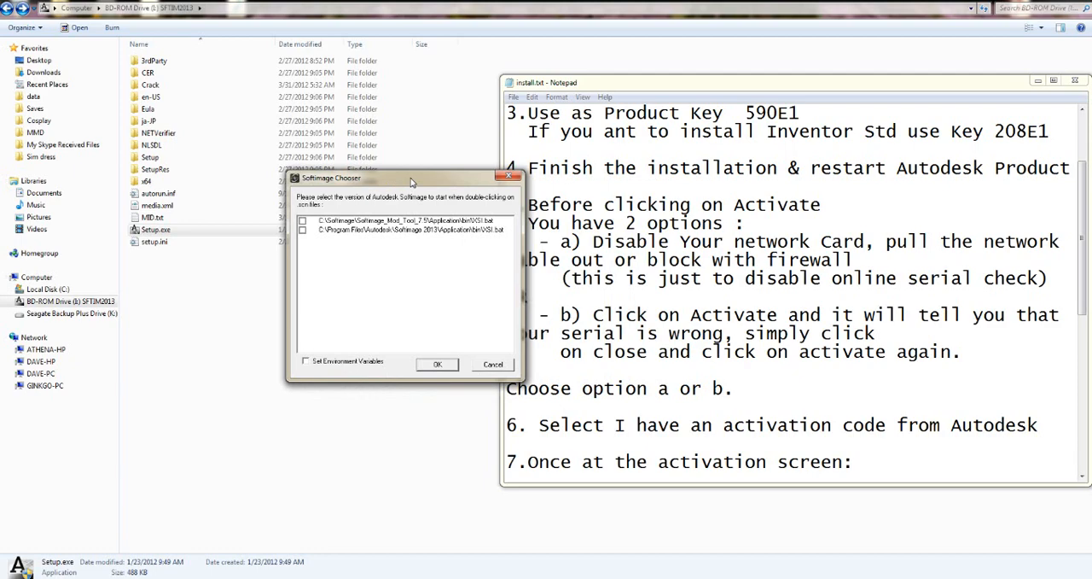
mouse_move(451, 257)
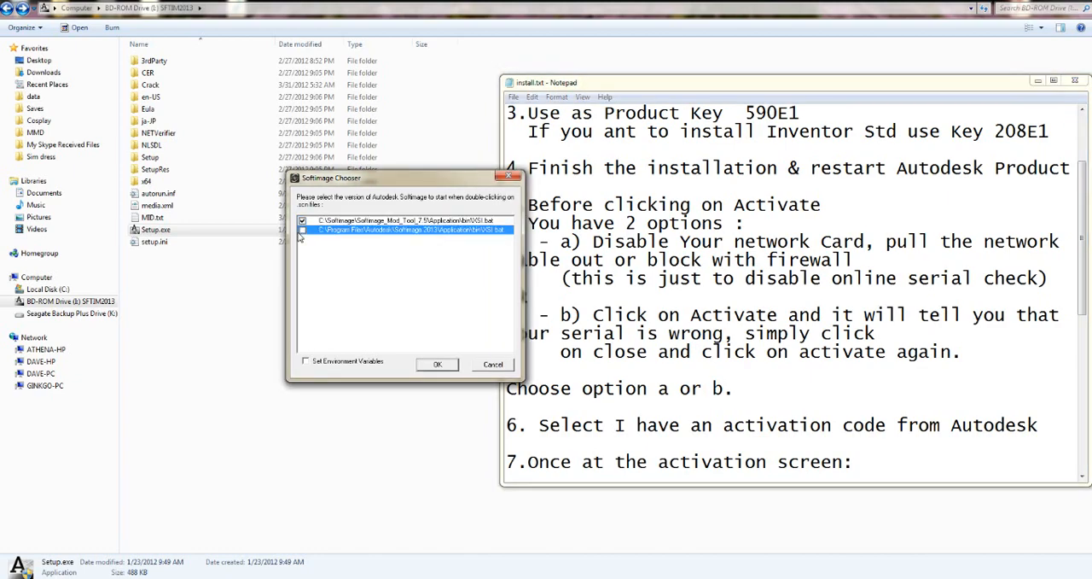
click(409, 220)
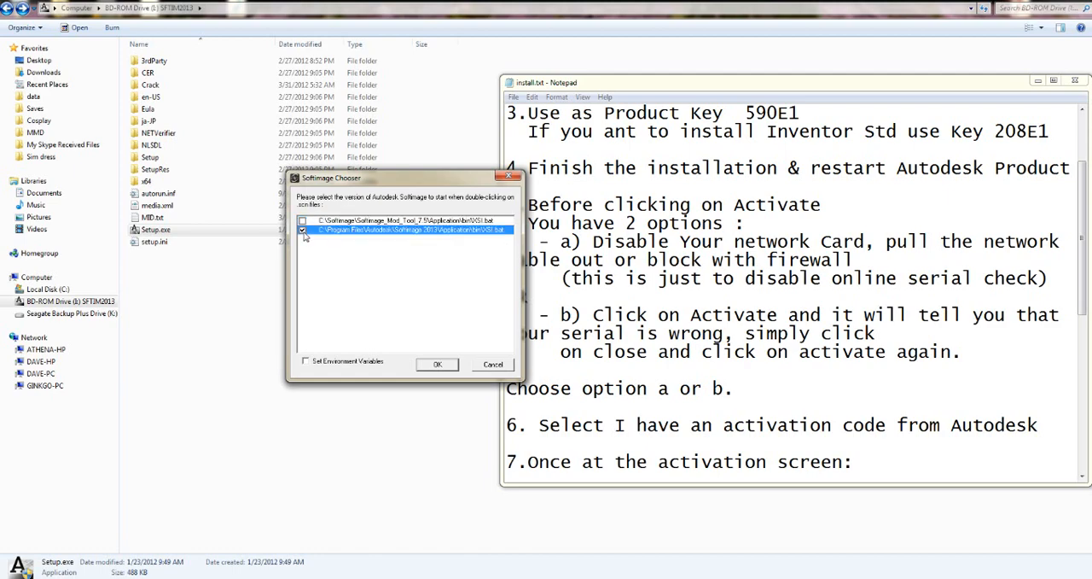
click(438, 364)
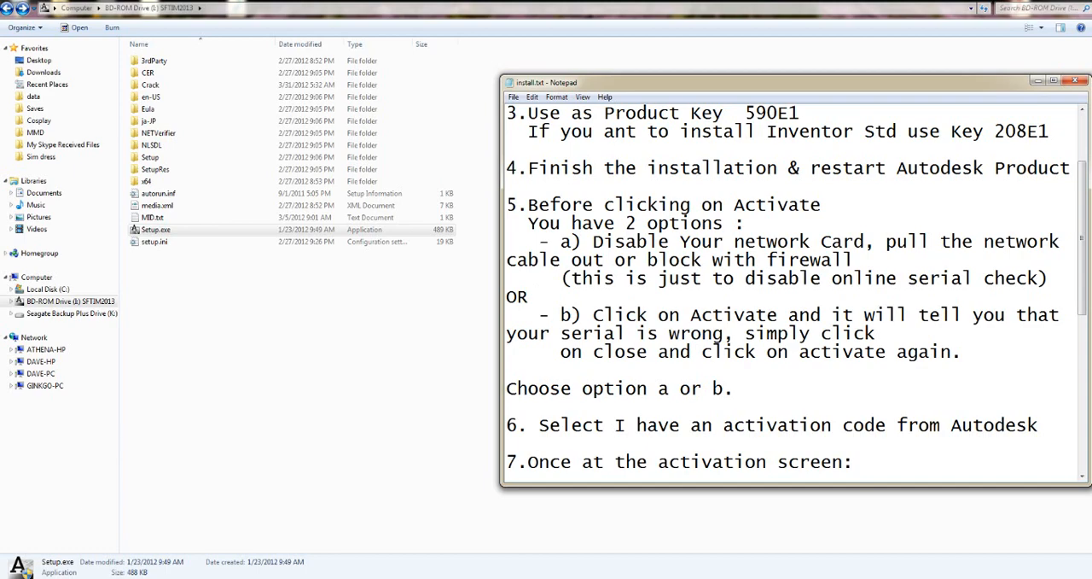
Step: Launch Autodesk Softimage 2013 64-bit from the Start menu's Autodesk folder
click(10, 572)
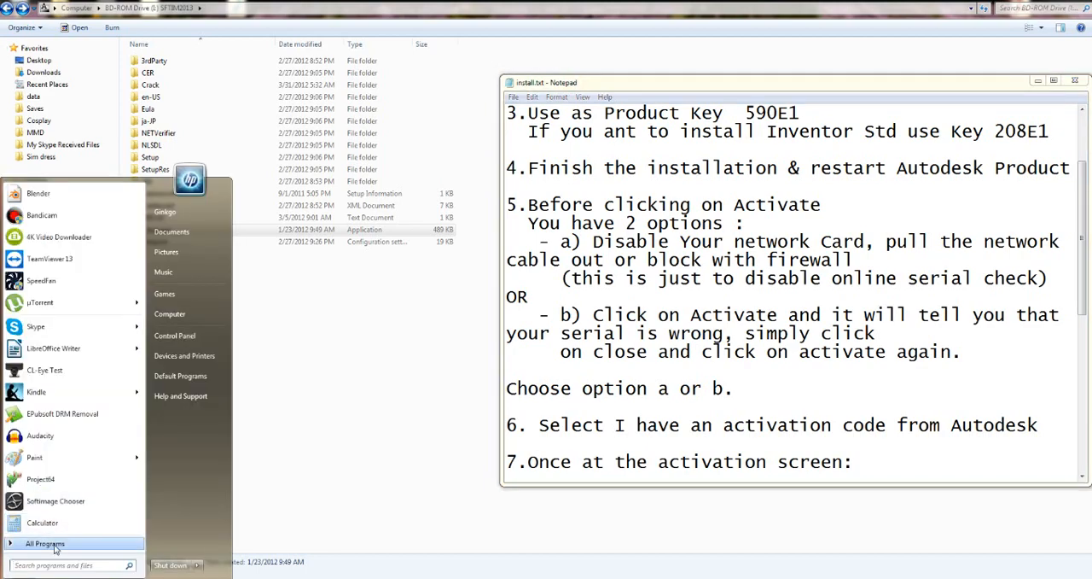
click(45, 543)
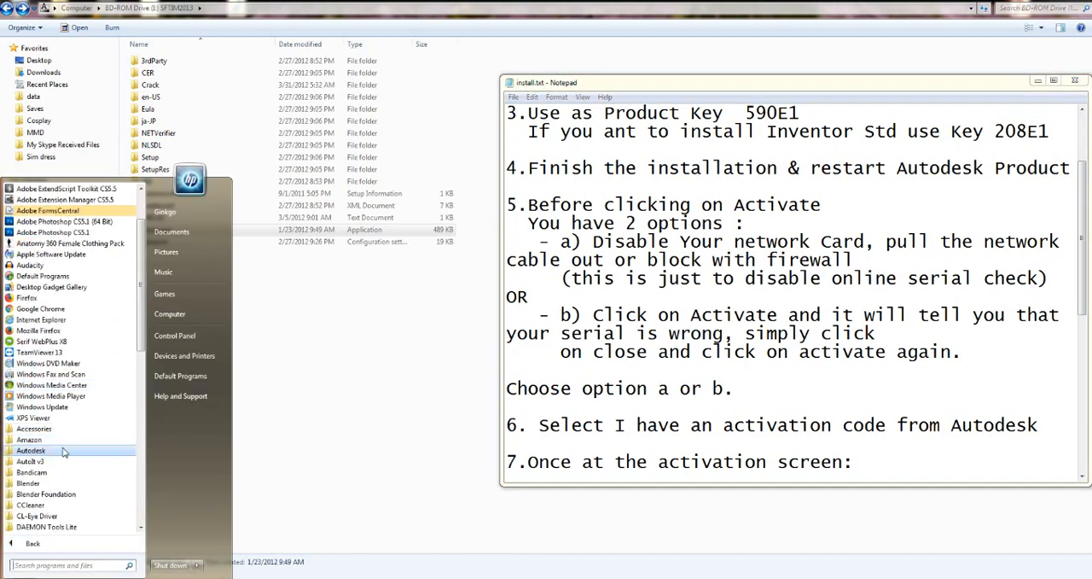
click(31, 450)
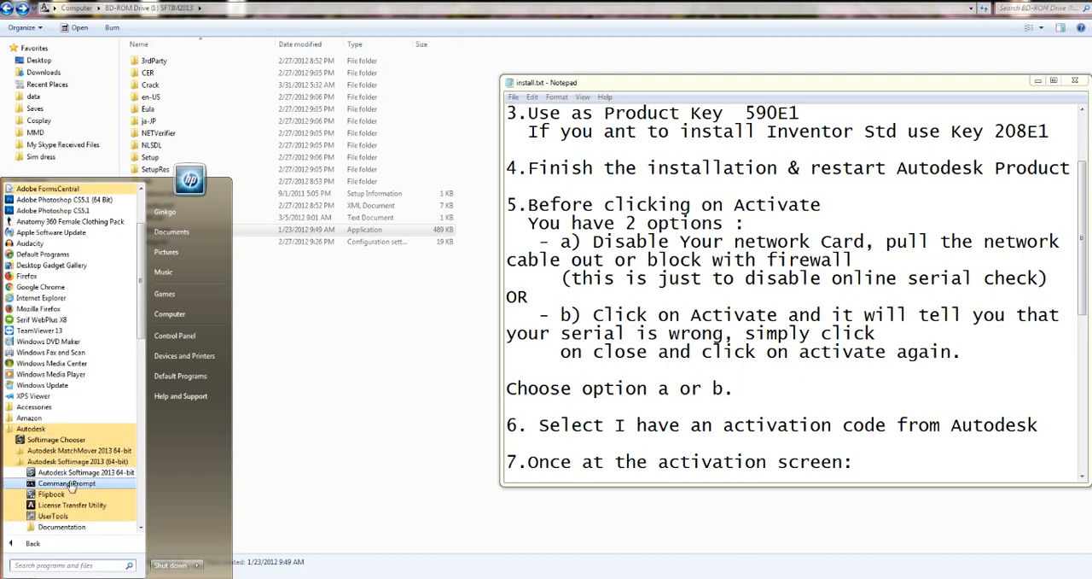
mouse_move(77, 472)
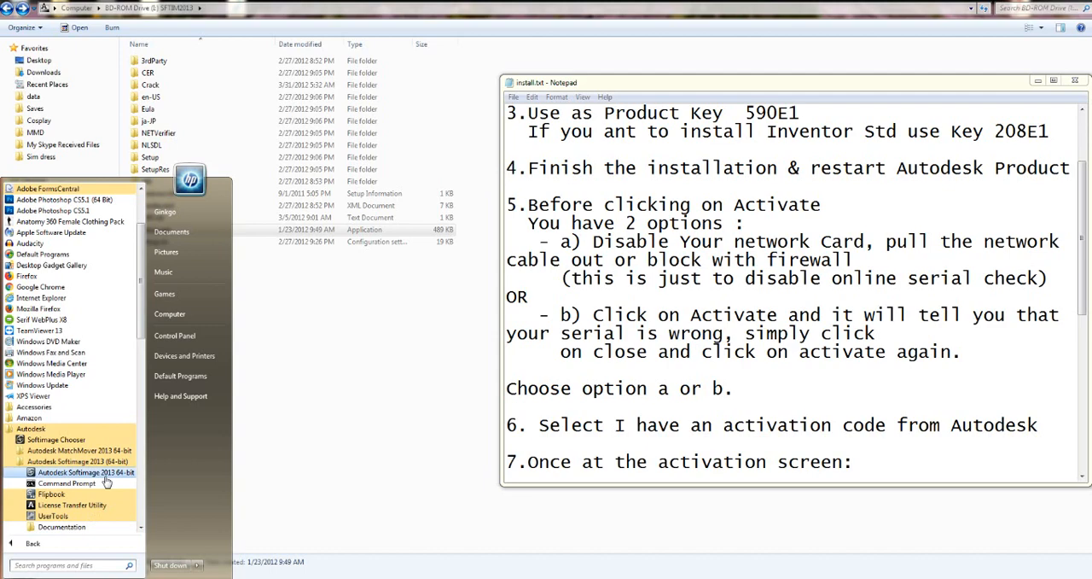
click(252, 420)
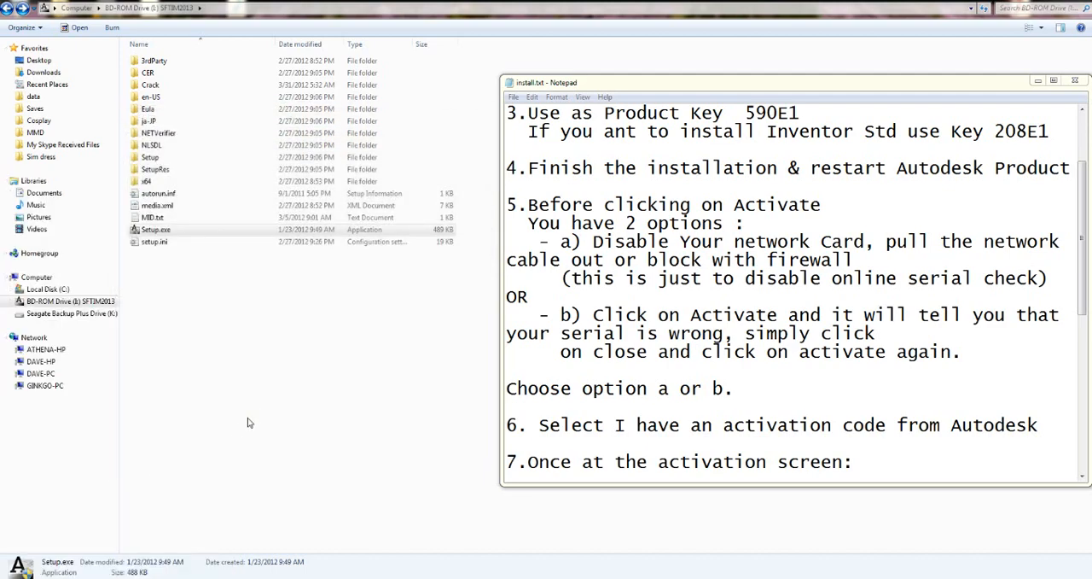
mouse_move(693, 498)
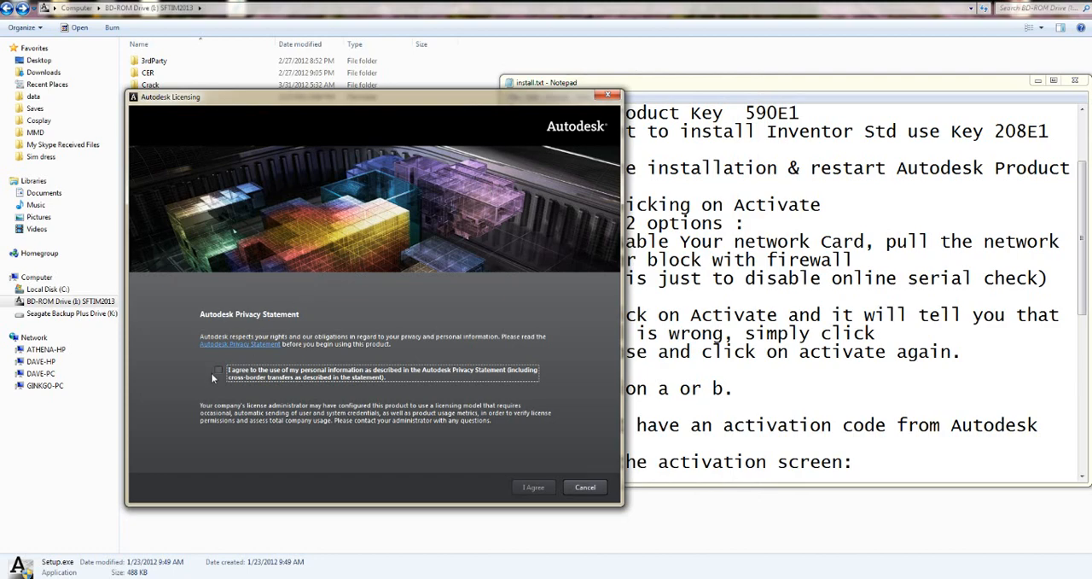
Step: Tick the agreement checkbox and accept the Autodesk Privacy Statement
click(219, 369)
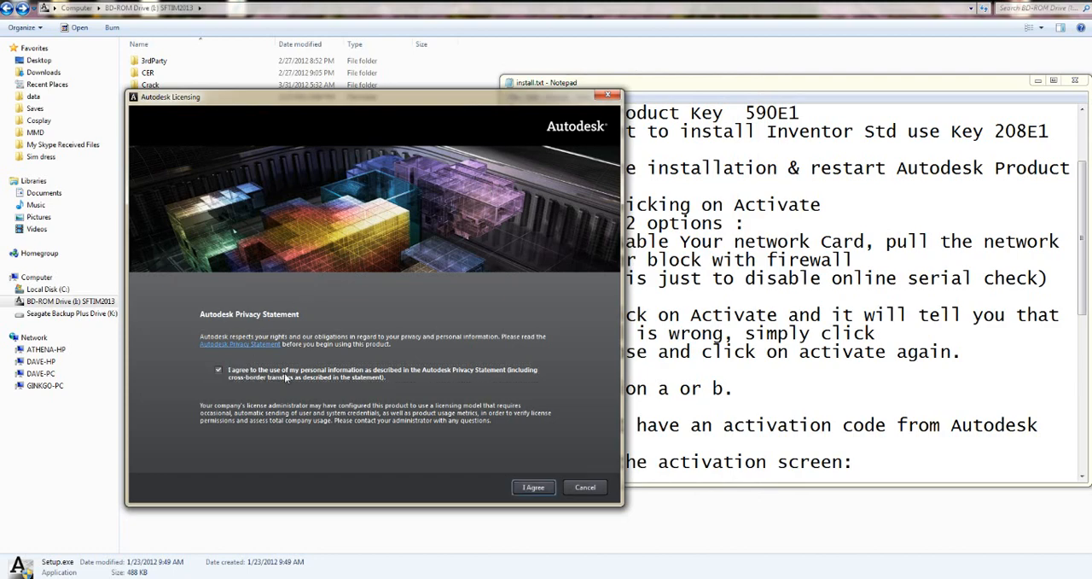
click(219, 369)
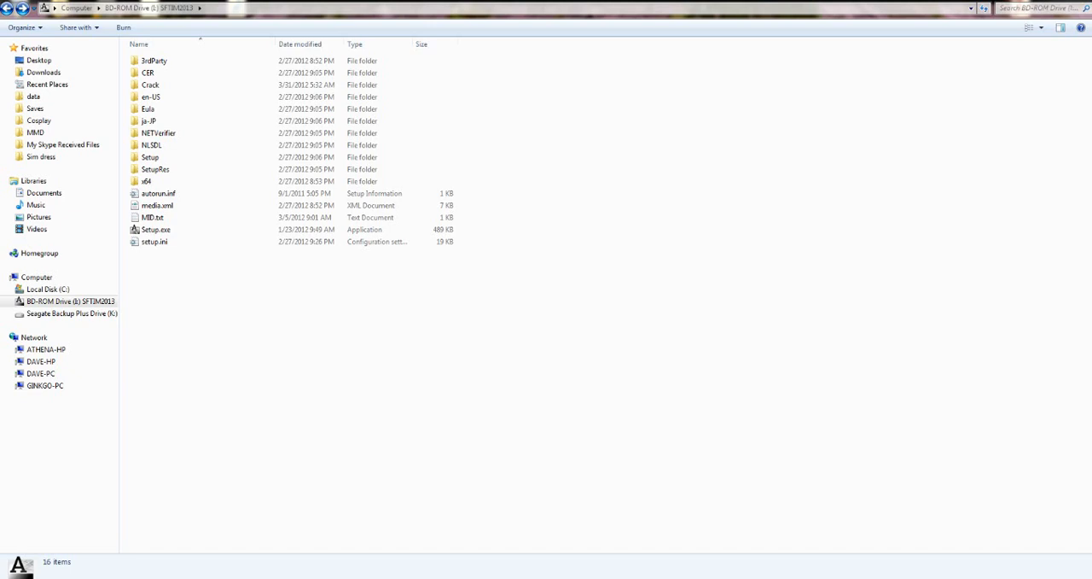
Step: Highlight option a in install notes, then activate, go back, and activate again
click(155, 229)
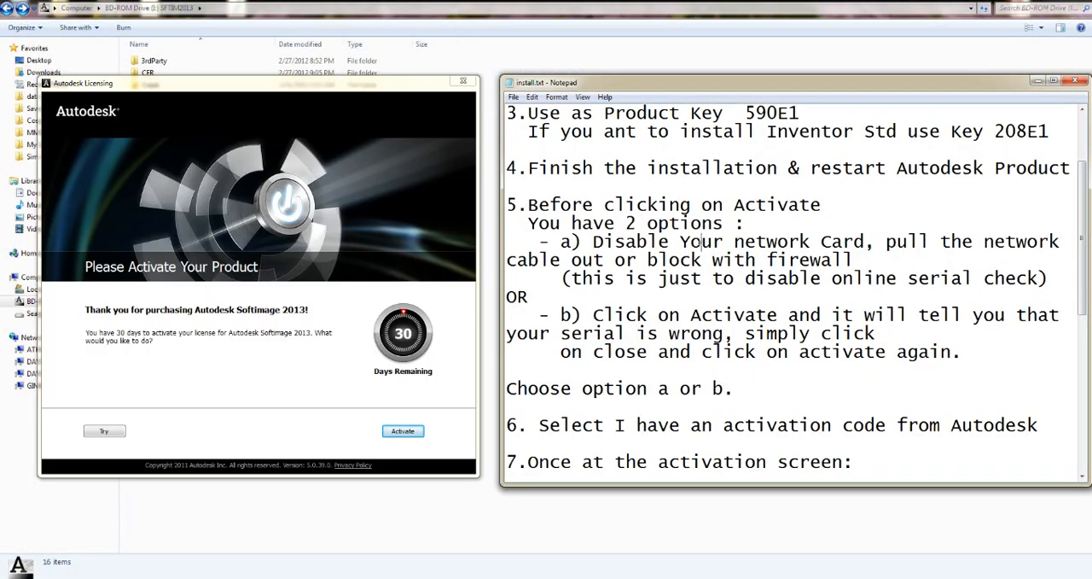
drag(697, 241, 1007, 279)
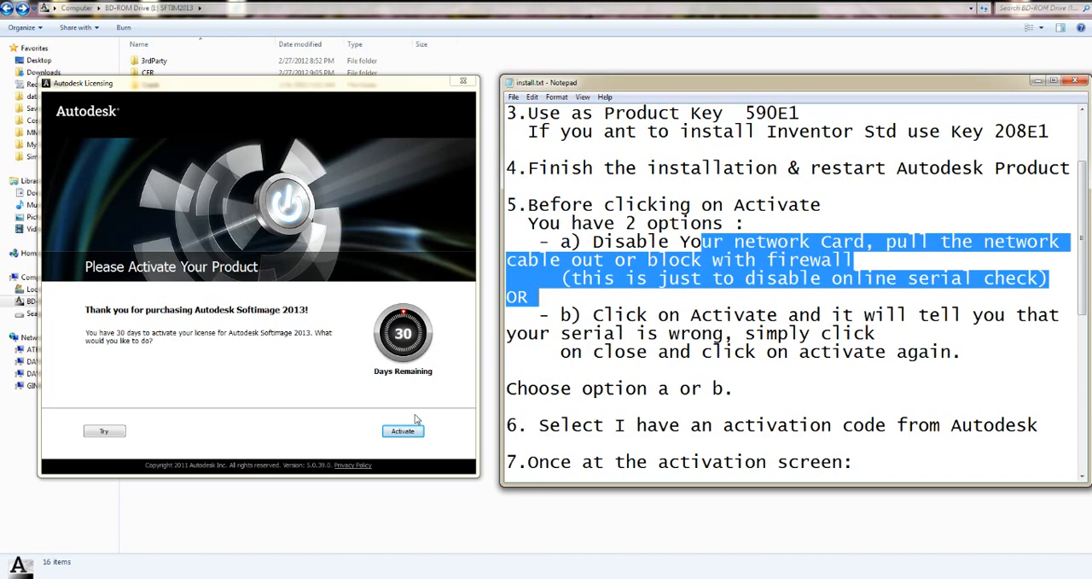
mouse_move(405, 438)
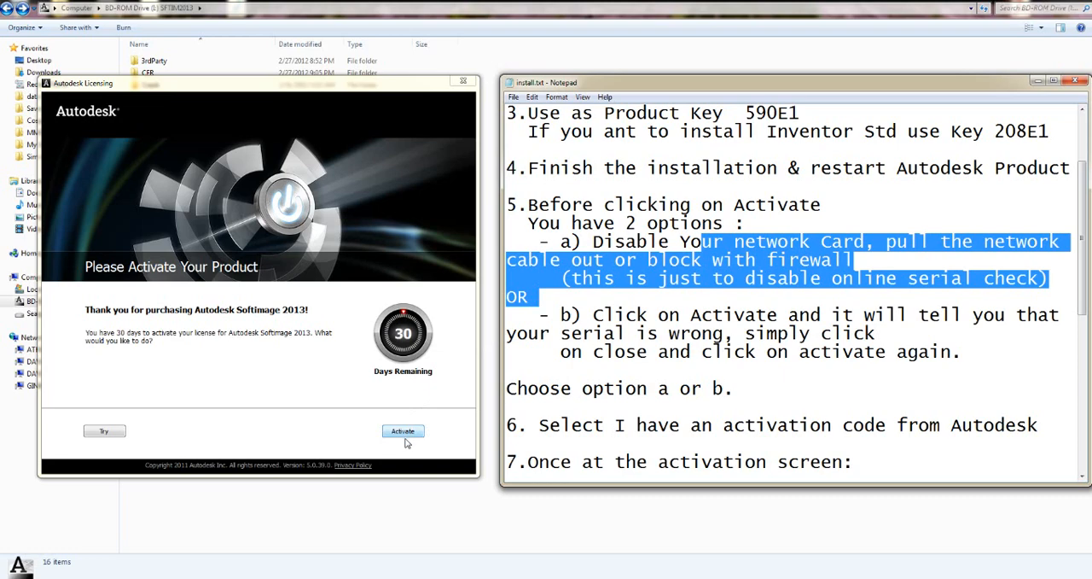
click(402, 430)
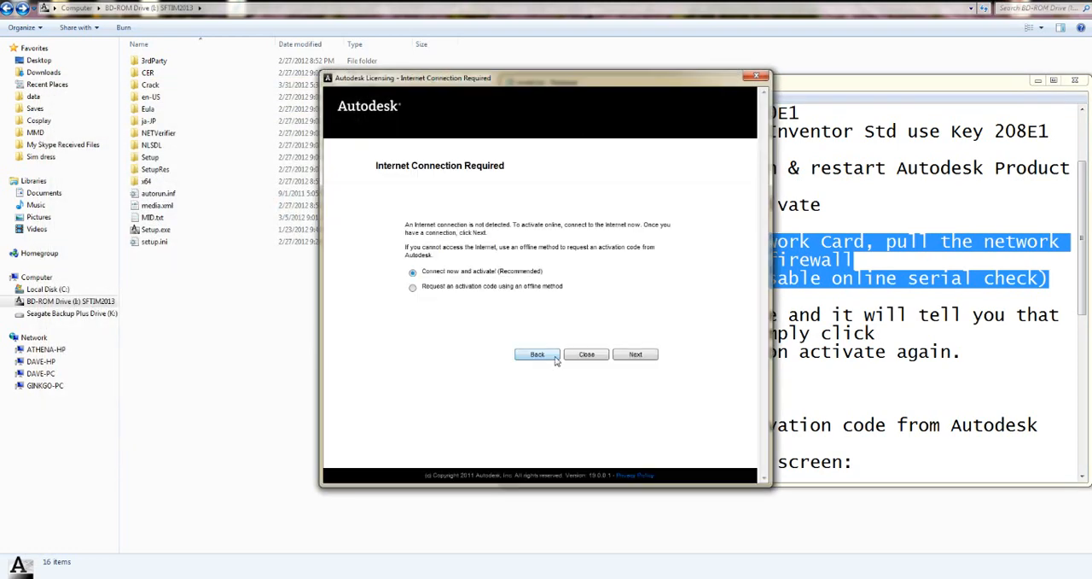
mouse_move(521, 130)
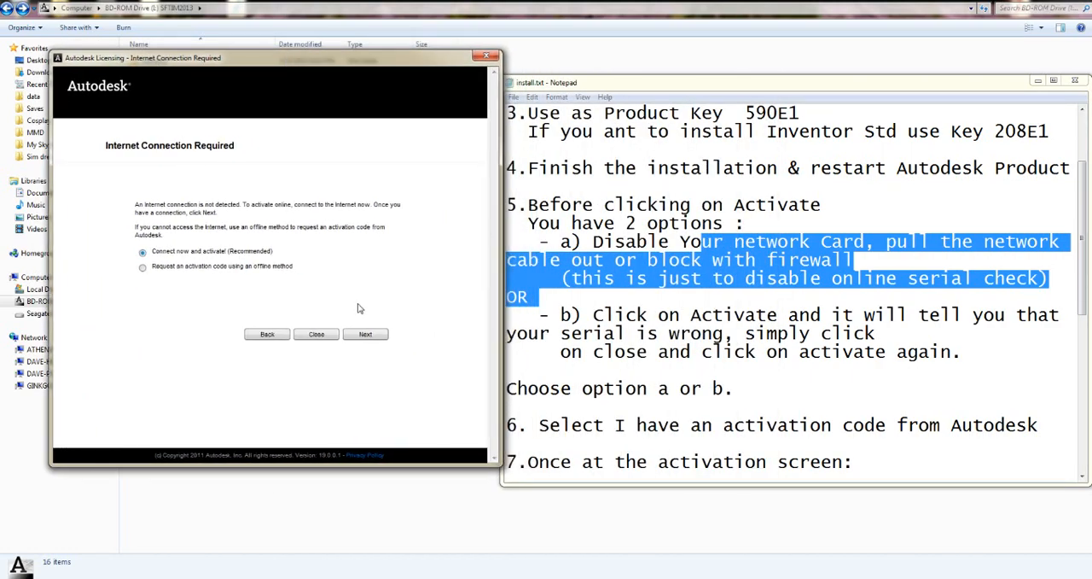
click(366, 334)
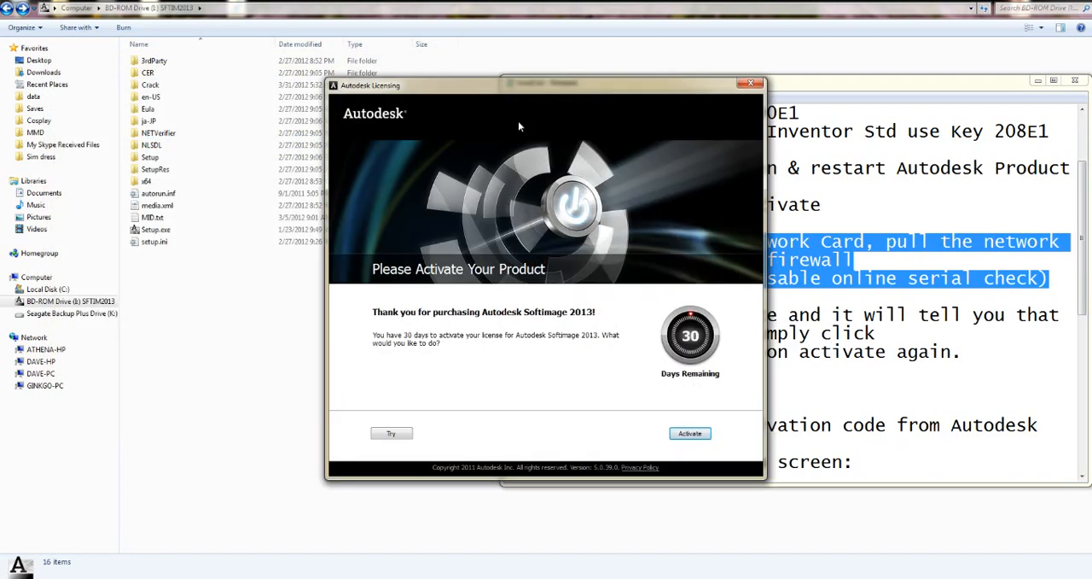
click(690, 433)
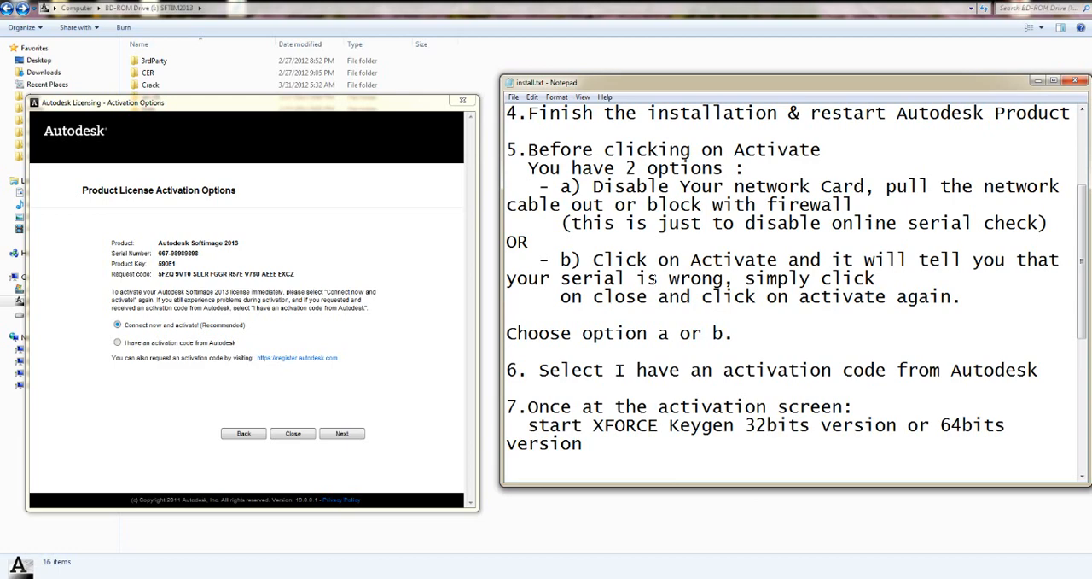
scroll(down, 3)
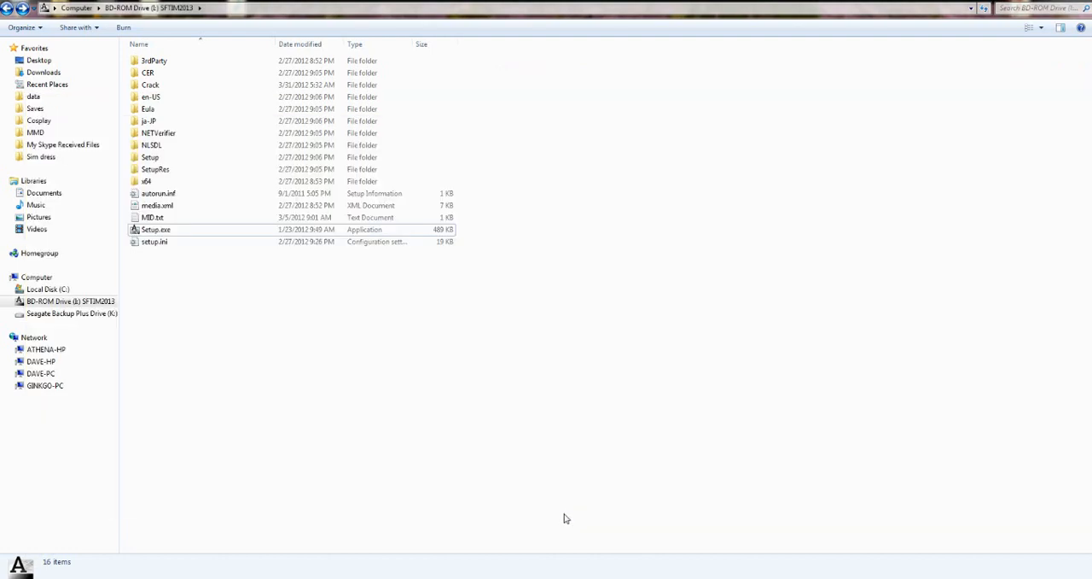
Step: Run the 64-bit X-Force keygen xf-si2013_x64.exe from the Crack folder
double_click(150, 85)
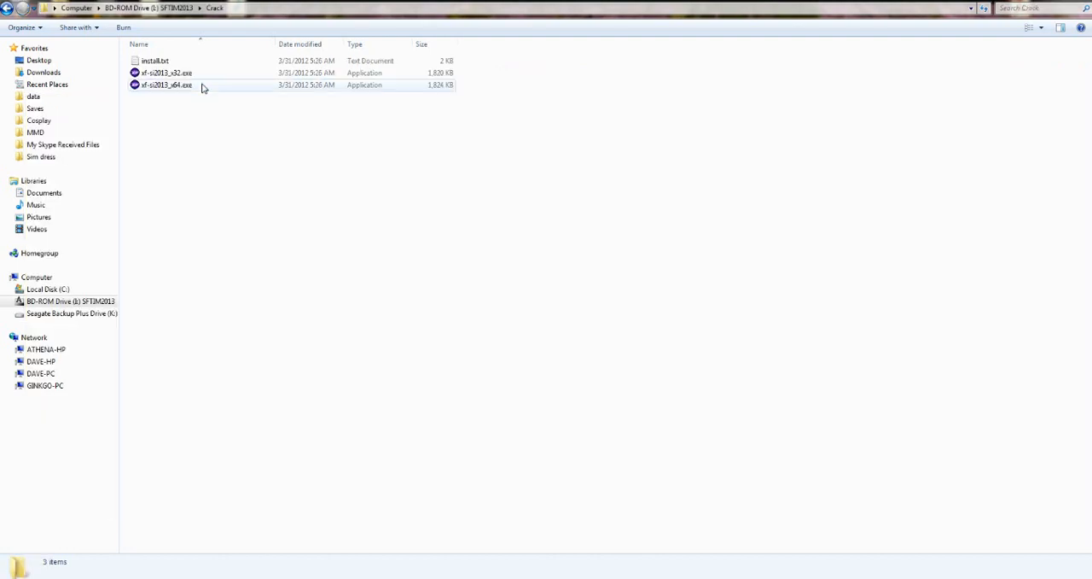
click(166, 84)
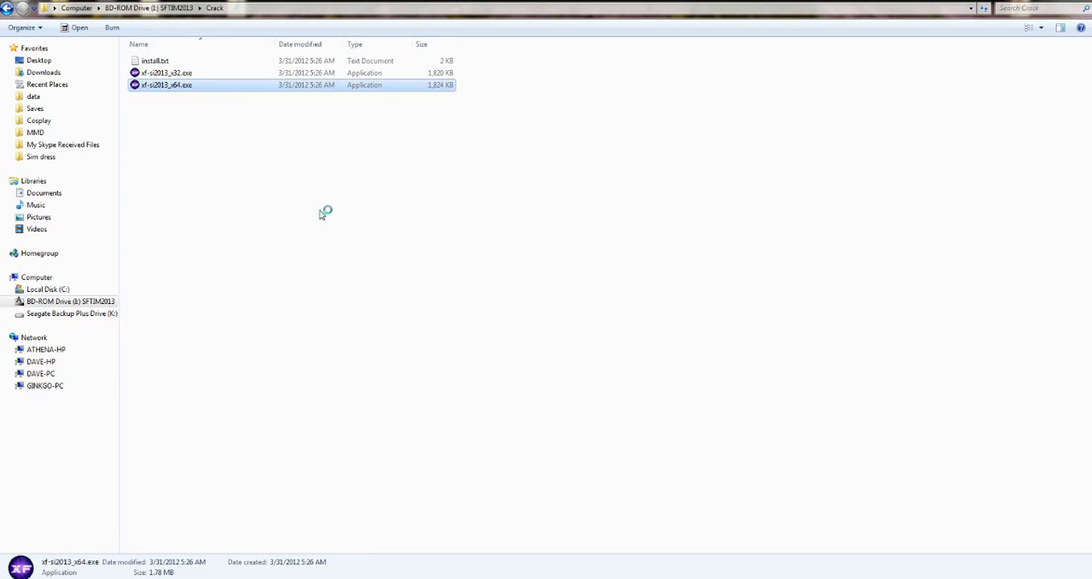
double_click(166, 85)
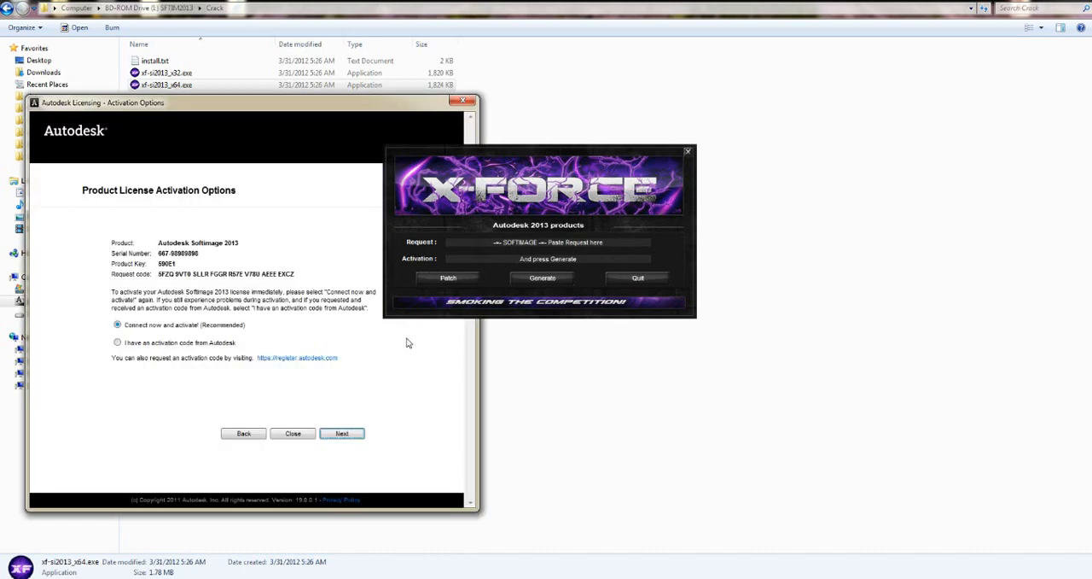
mouse_move(749, 528)
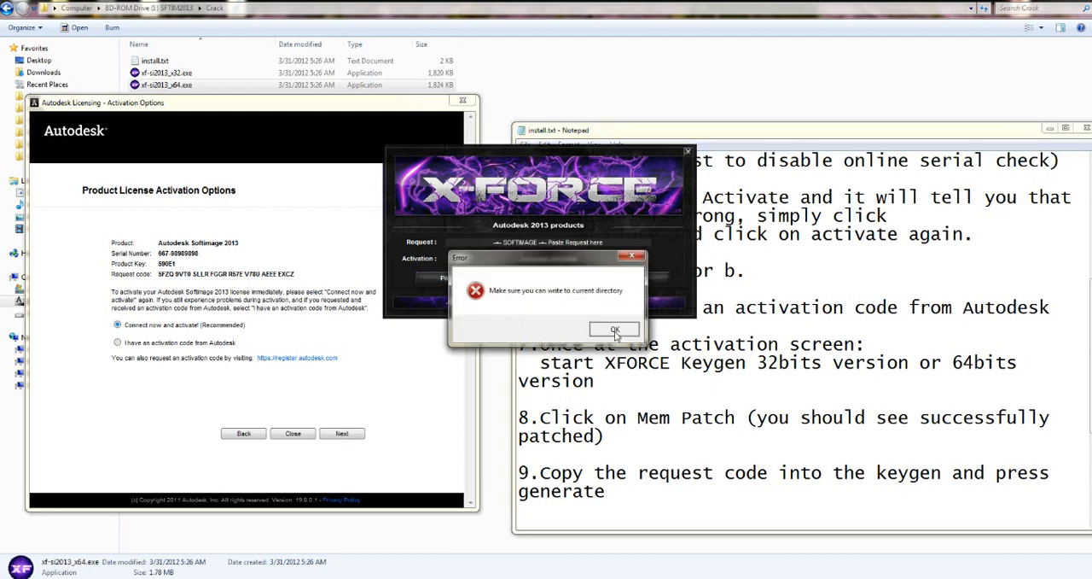
Step: Dismiss the write-permission error, relaunch the 64-bit keygen and attempt the memory patch
click(613, 331)
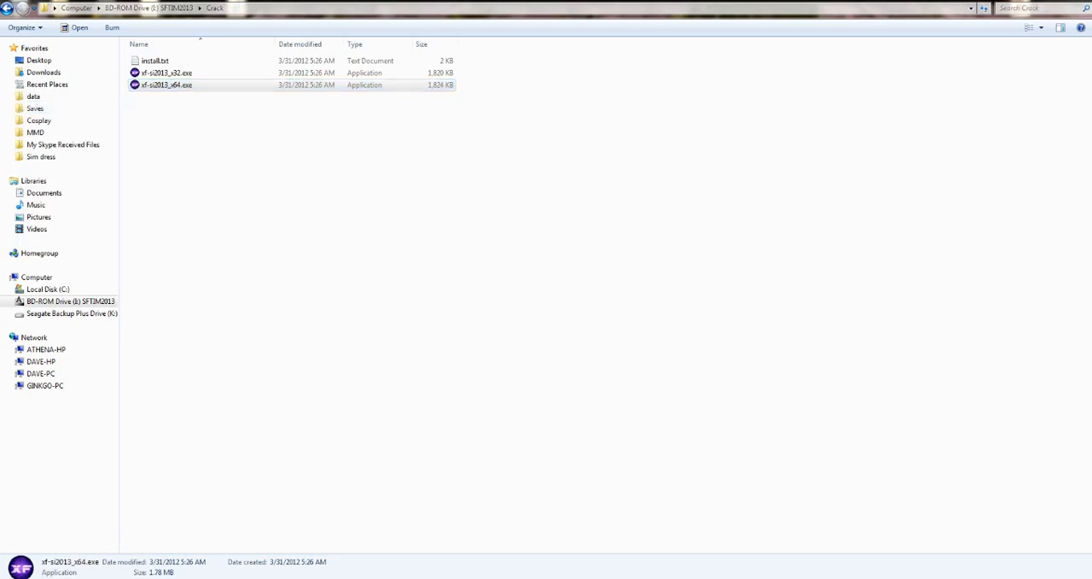
double_click(166, 84)
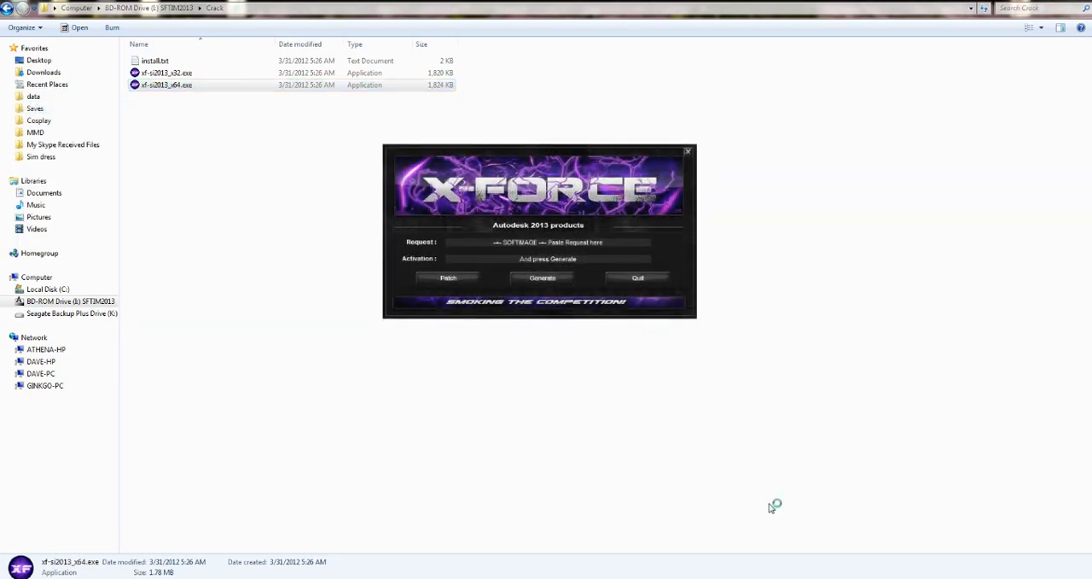
click(543, 278)
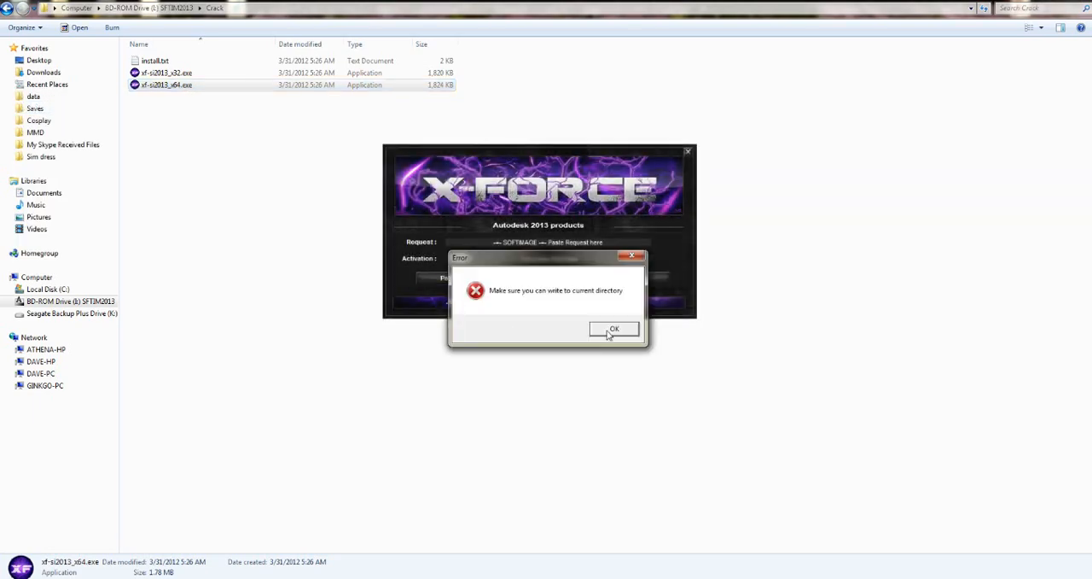
Step: Dismiss the write error and bring the keygen forward to paste the Softimage request code
click(615, 330)
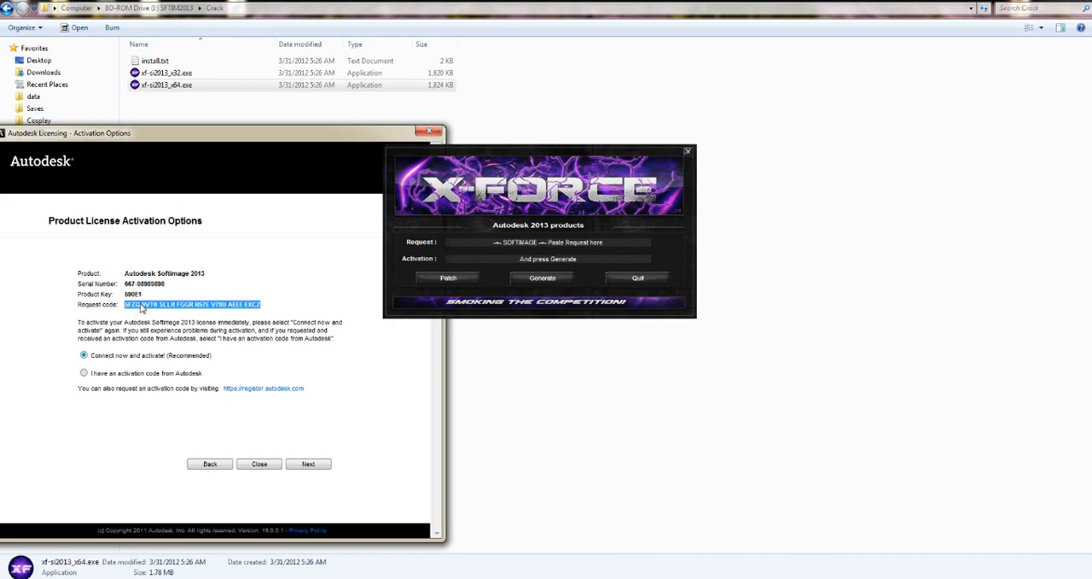
mouse_move(411, 223)
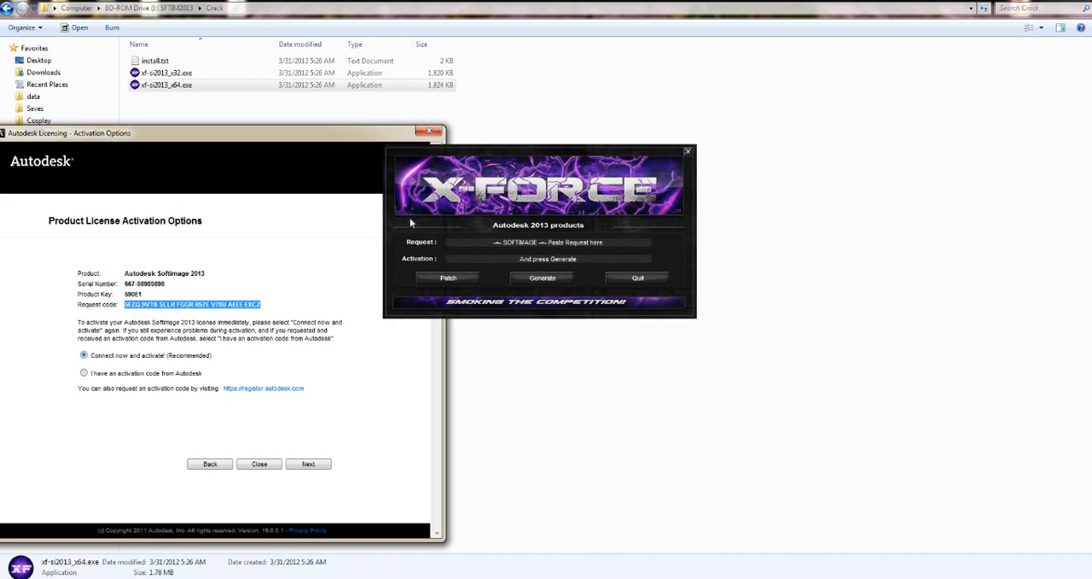
click(546, 241)
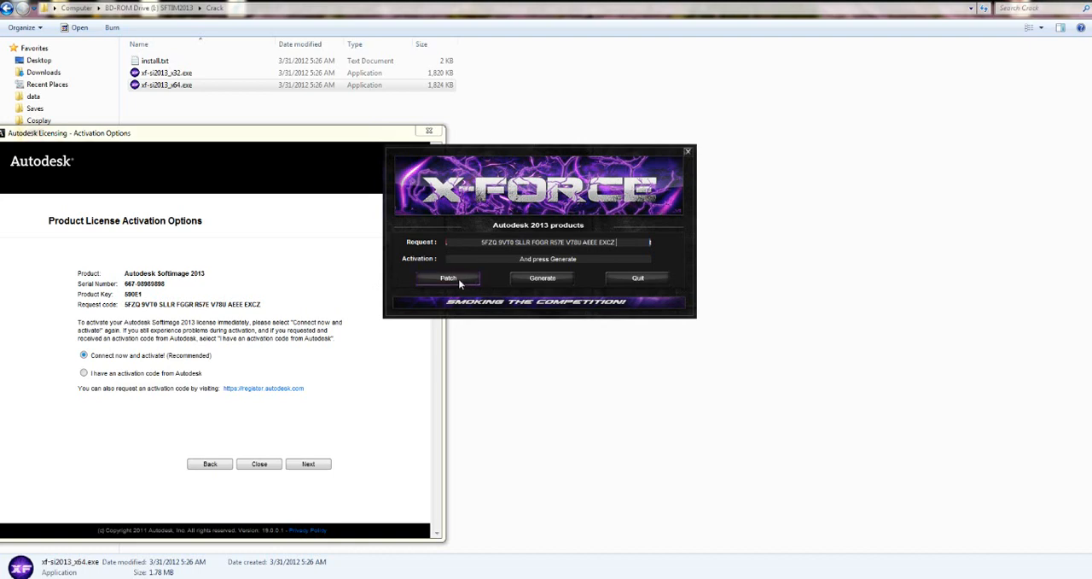
Step: Generate the activation code, attempt the patch and dismiss the write-directory error
click(543, 277)
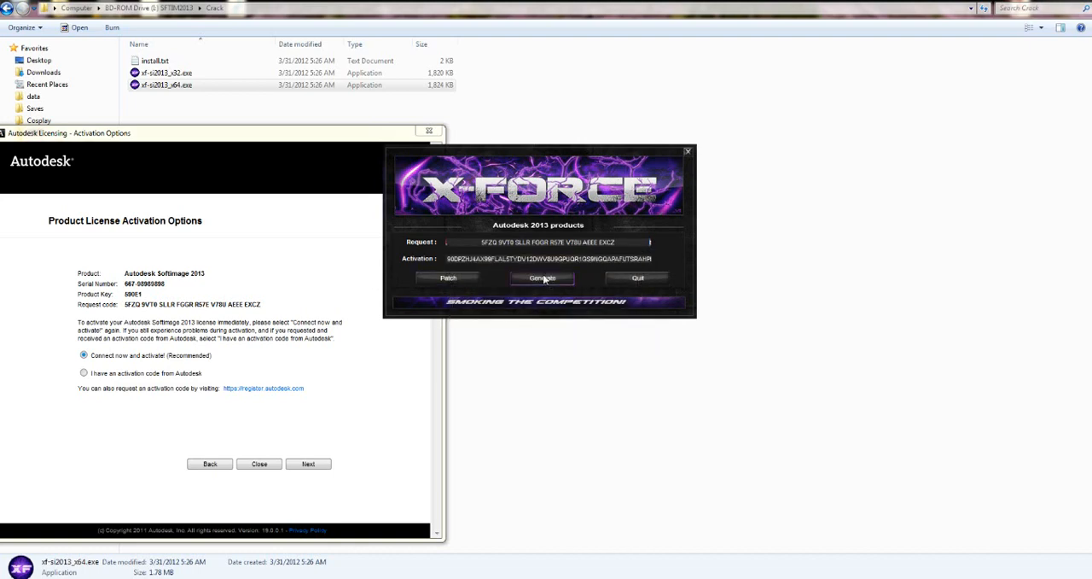
click(543, 279)
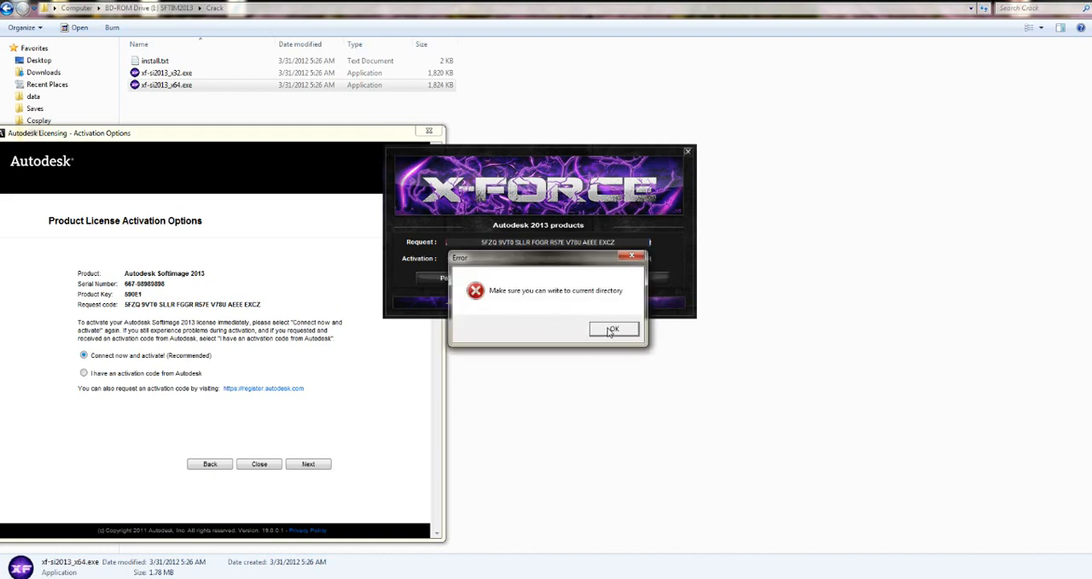
click(614, 329)
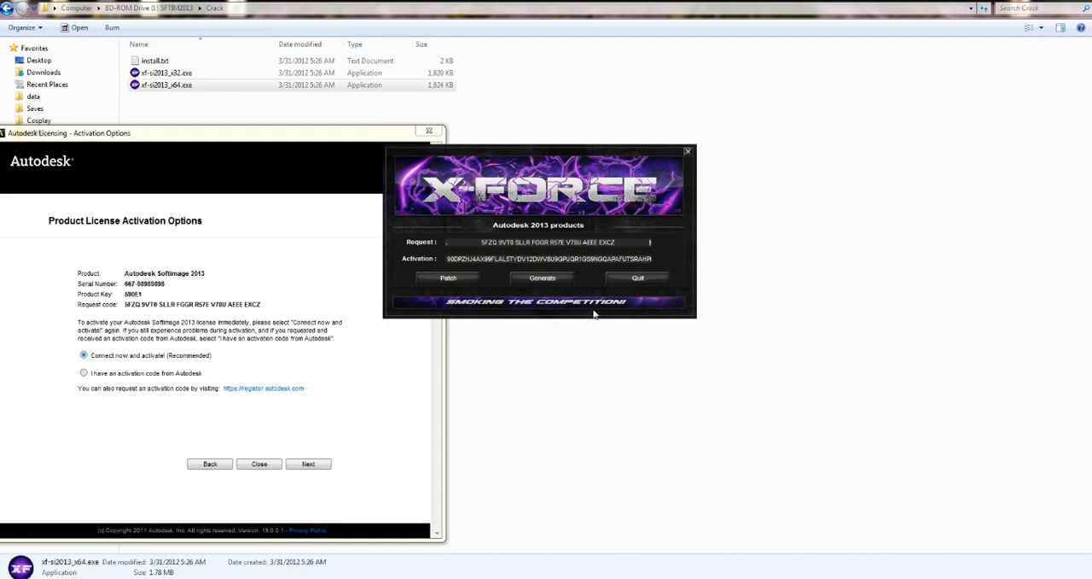
mouse_move(595, 309)
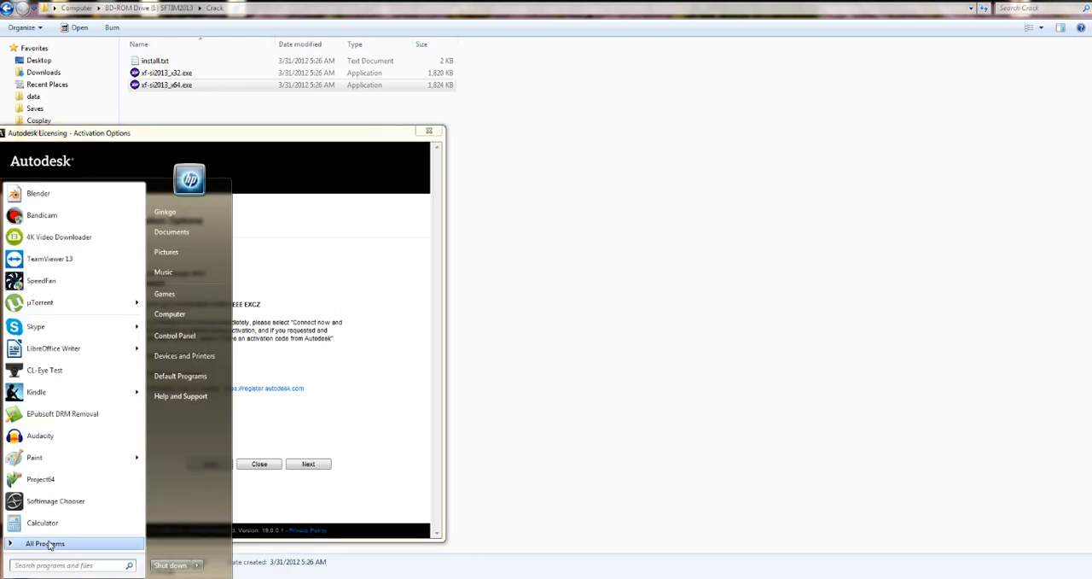
Step: Find the Autodesk Softimage 2013 64-bit shortcut in All Programs and open its context menu
click(45, 542)
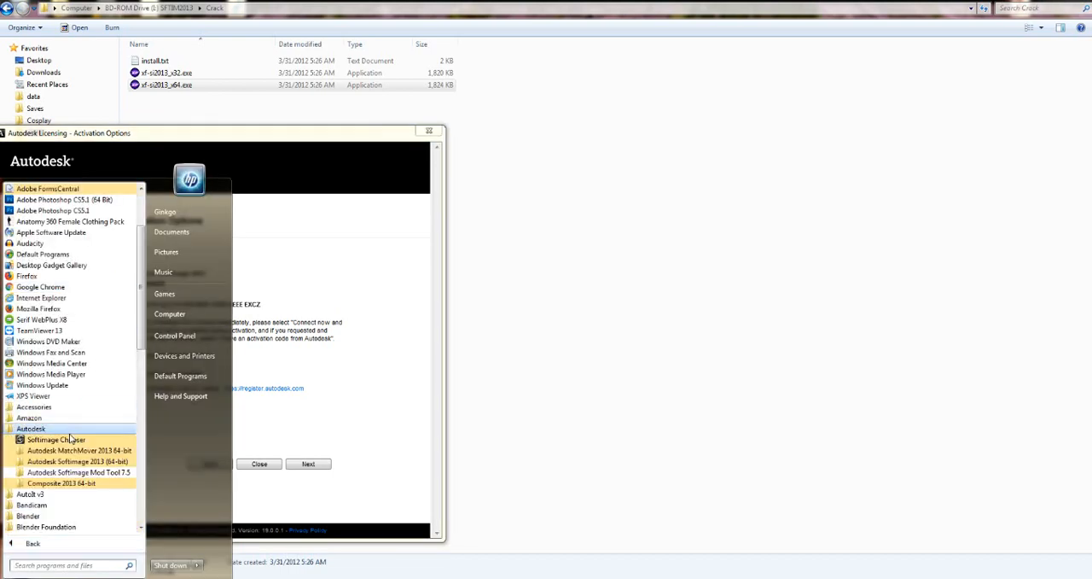
mouse_move(109, 484)
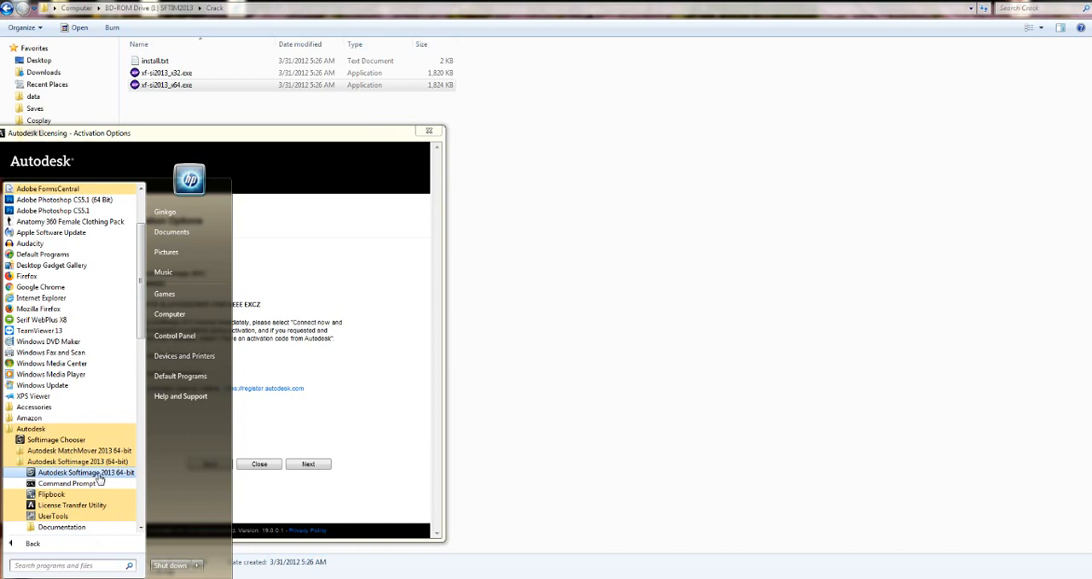
right_click(86, 472)
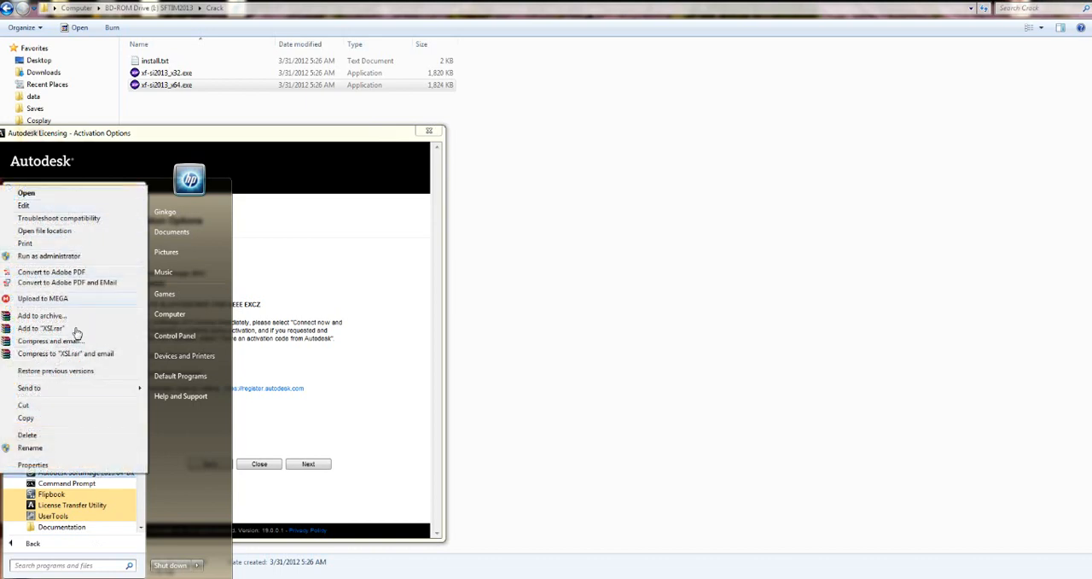
mouse_move(55, 463)
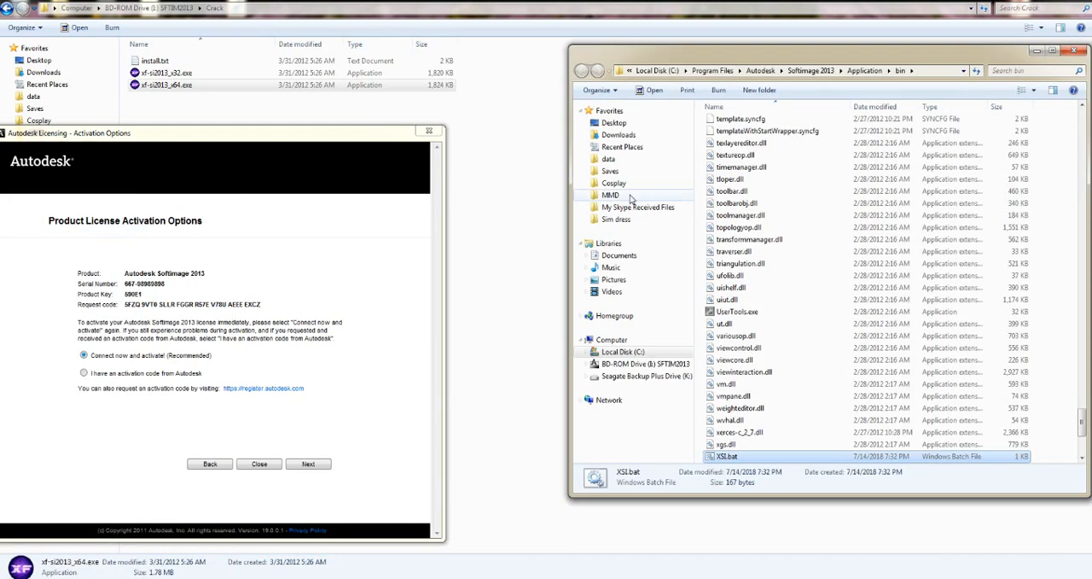
Step: Copy xf-si2013_x64.exe from the Crack folder into the Softimage Application bin folder
click(167, 84)
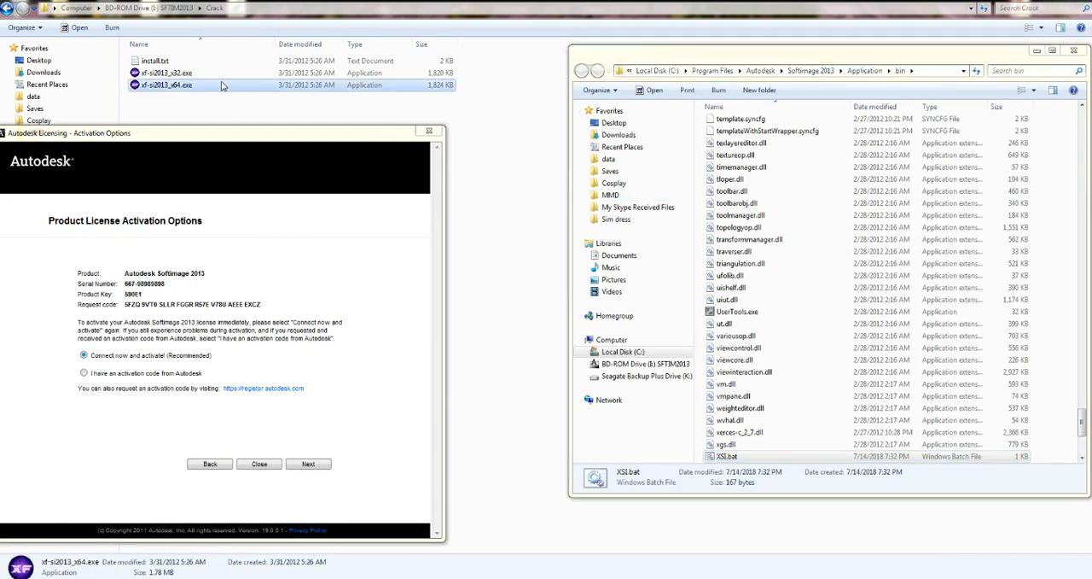
right_click(165, 84)
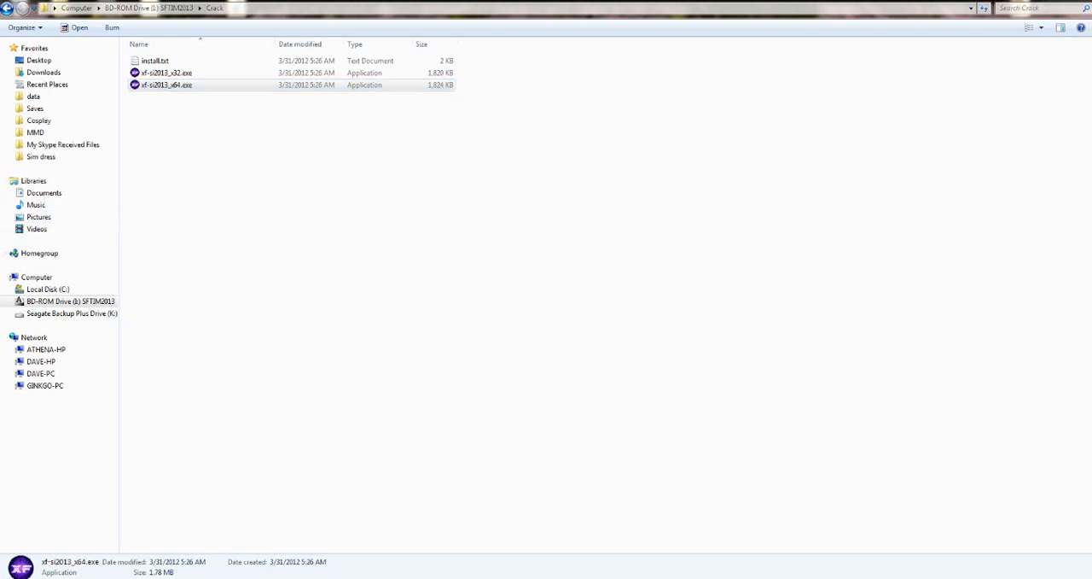
double_click(167, 84)
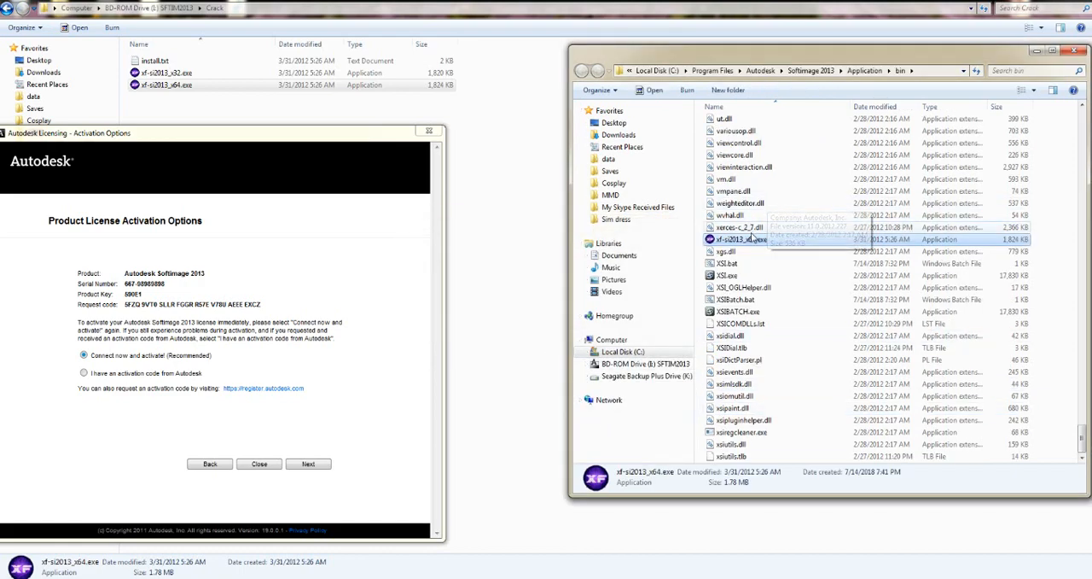
Step: Launch the keygen copy, paste the request code and generate an activation code
double_click(742, 239)
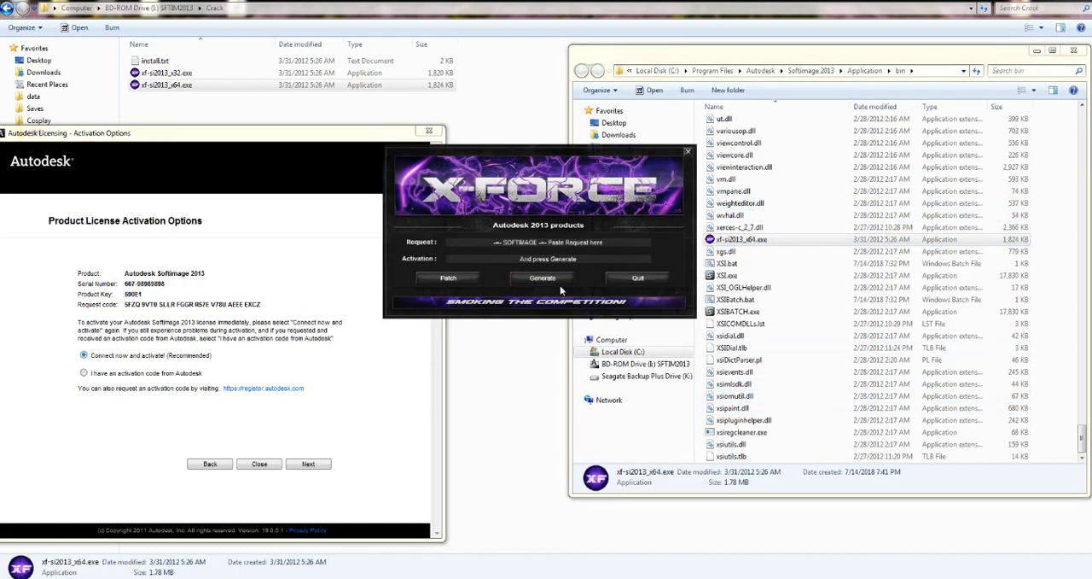
triple_click(547, 242)
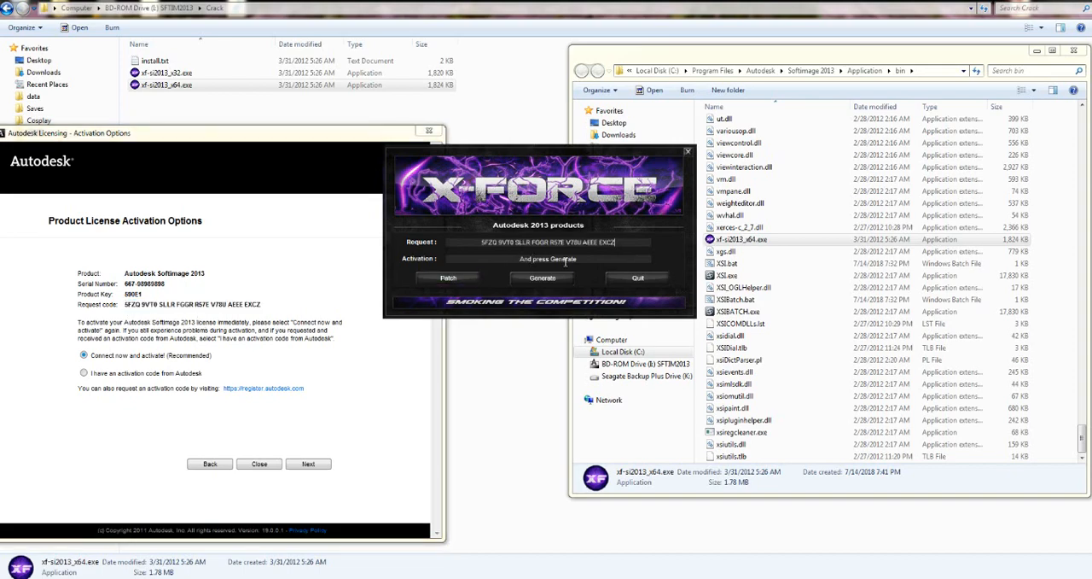
click(543, 277)
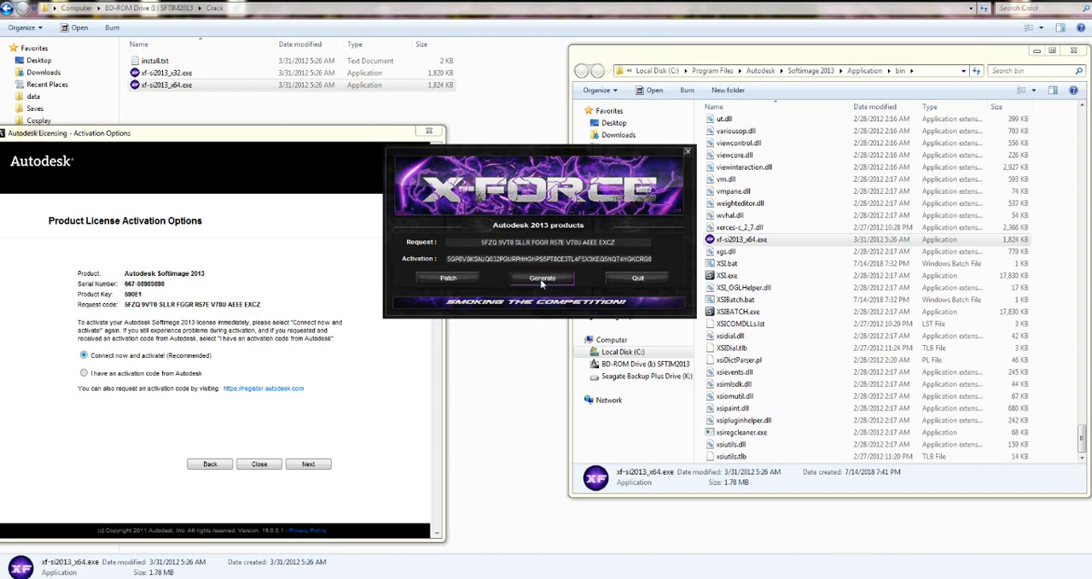
Step: Try the memory patch twice, dismissing the write-permission error each time
click(543, 277)
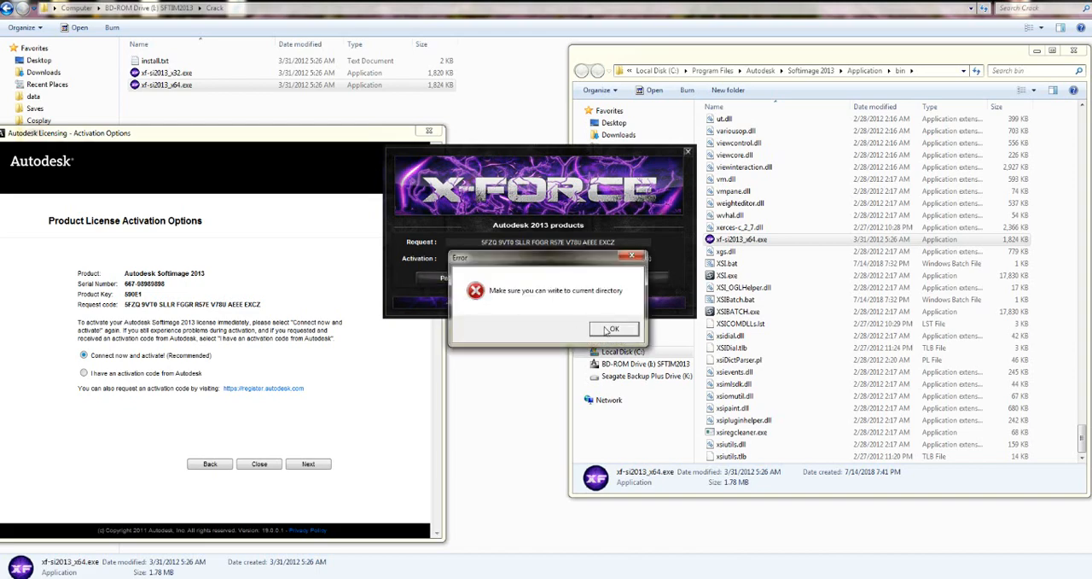
click(612, 330)
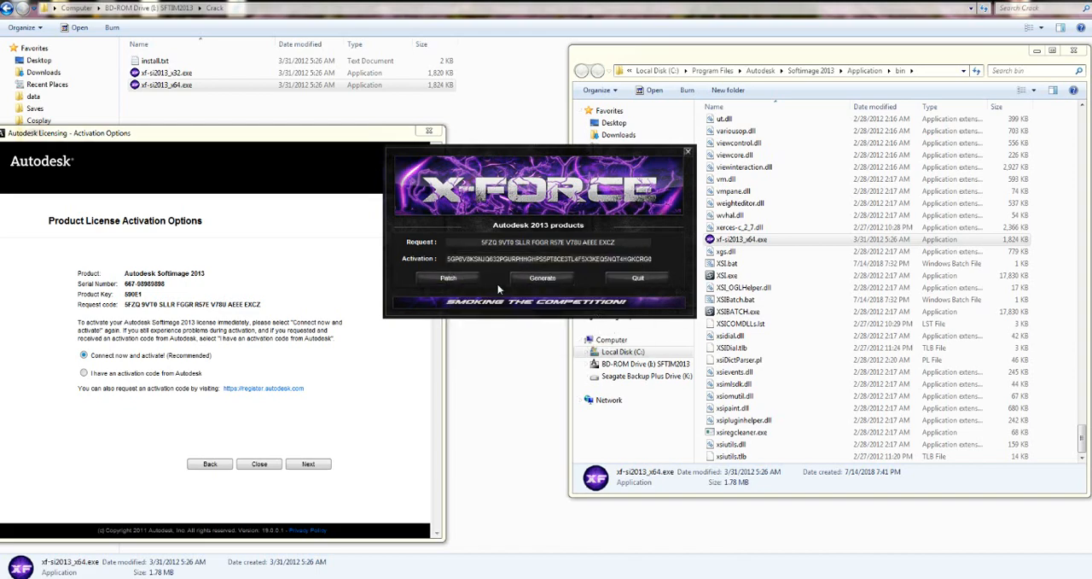
click(448, 278)
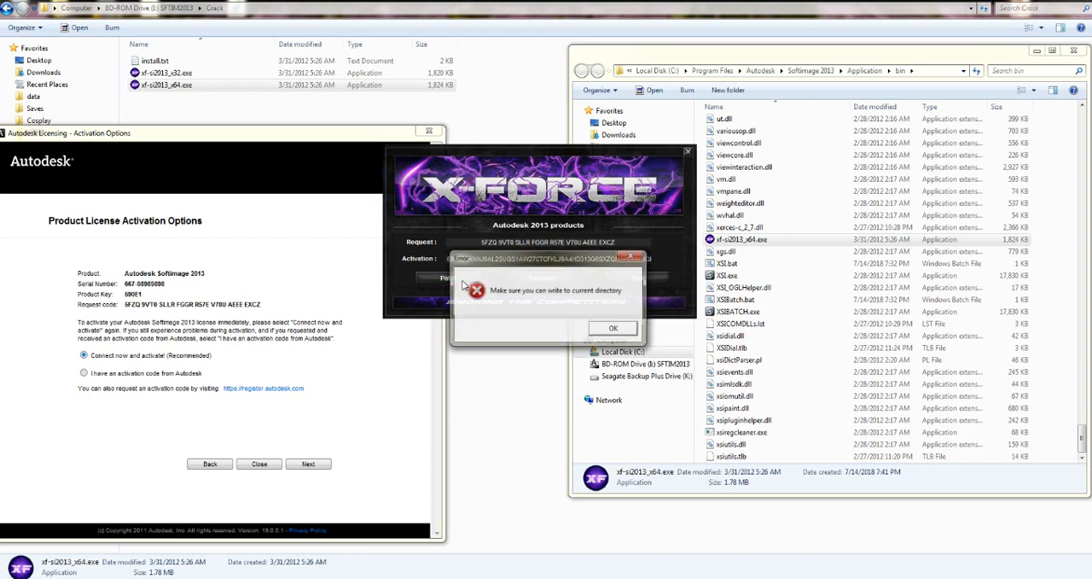
click(613, 327)
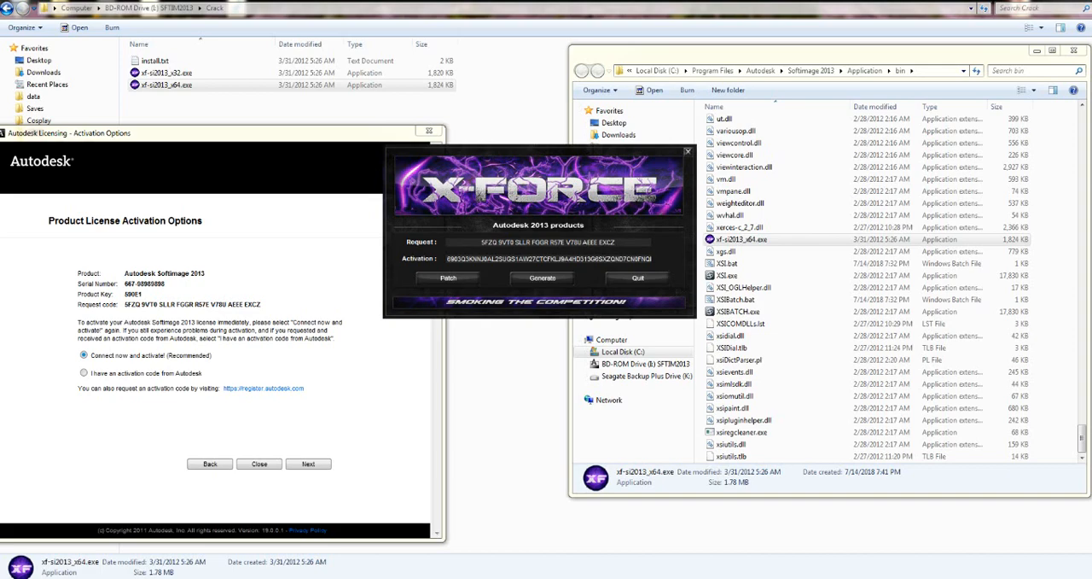
mouse_move(197, 565)
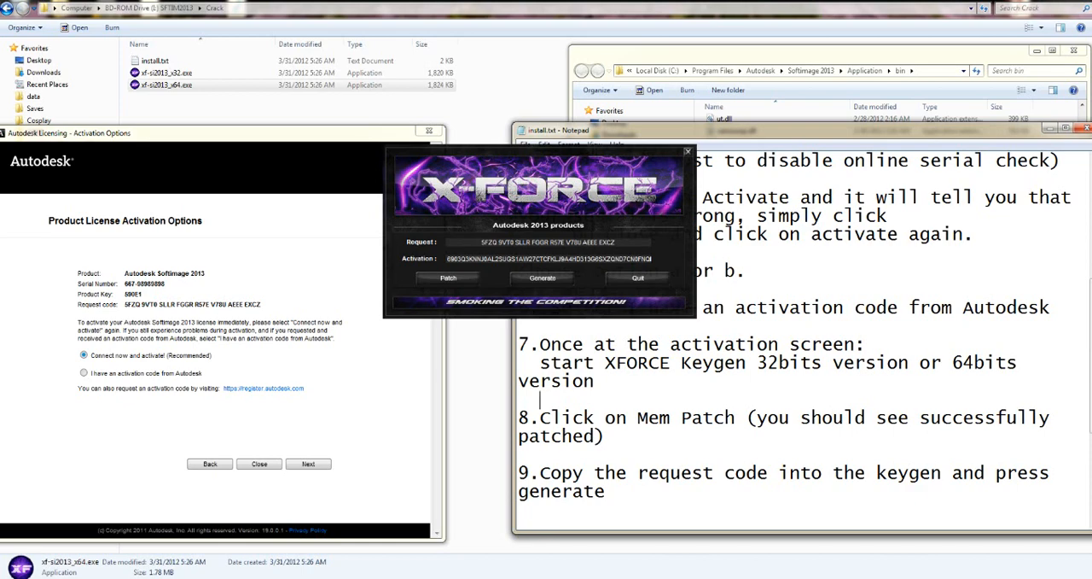
Step: Retry the patch and dismiss the 'Make sure you can write to current directory' error
scroll(down, 3)
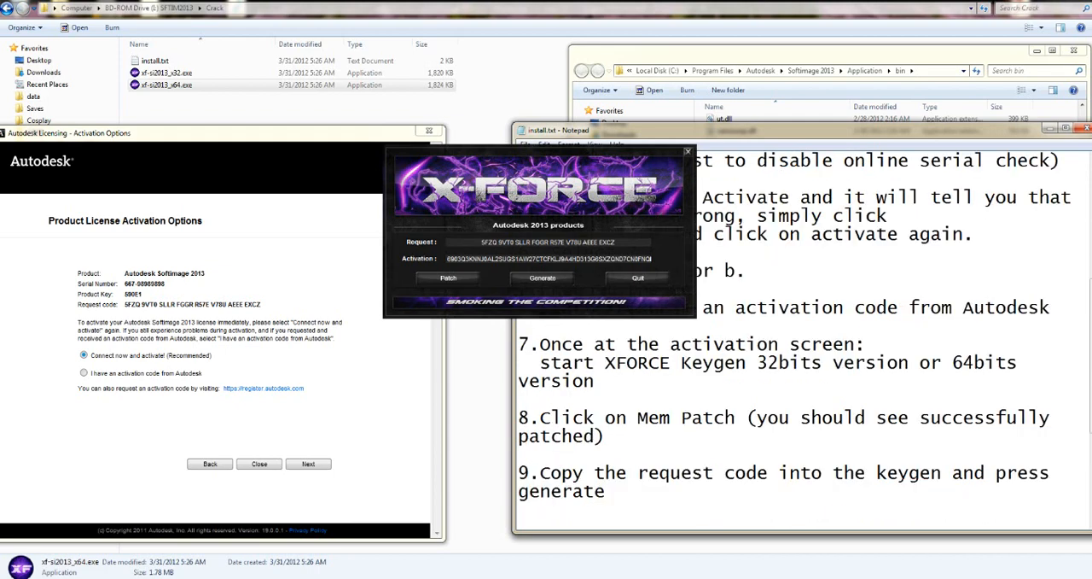
mouse_move(554, 209)
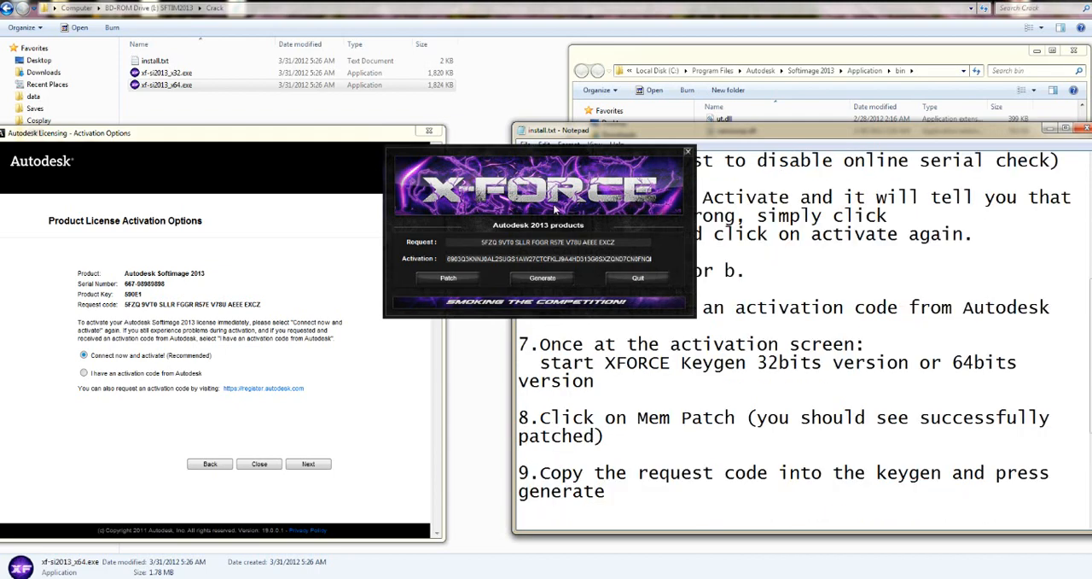
click(448, 277)
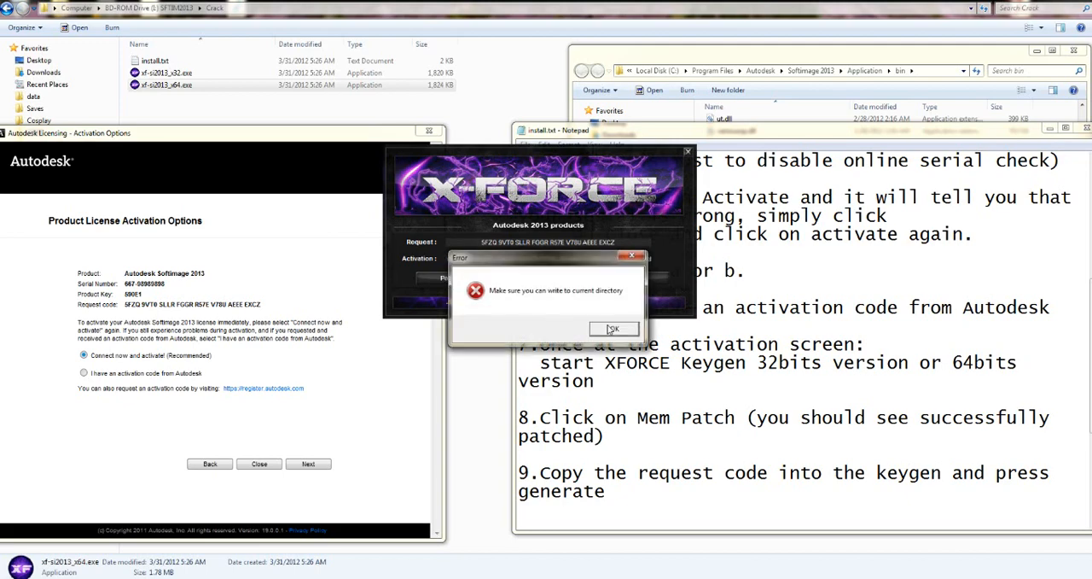
click(612, 329)
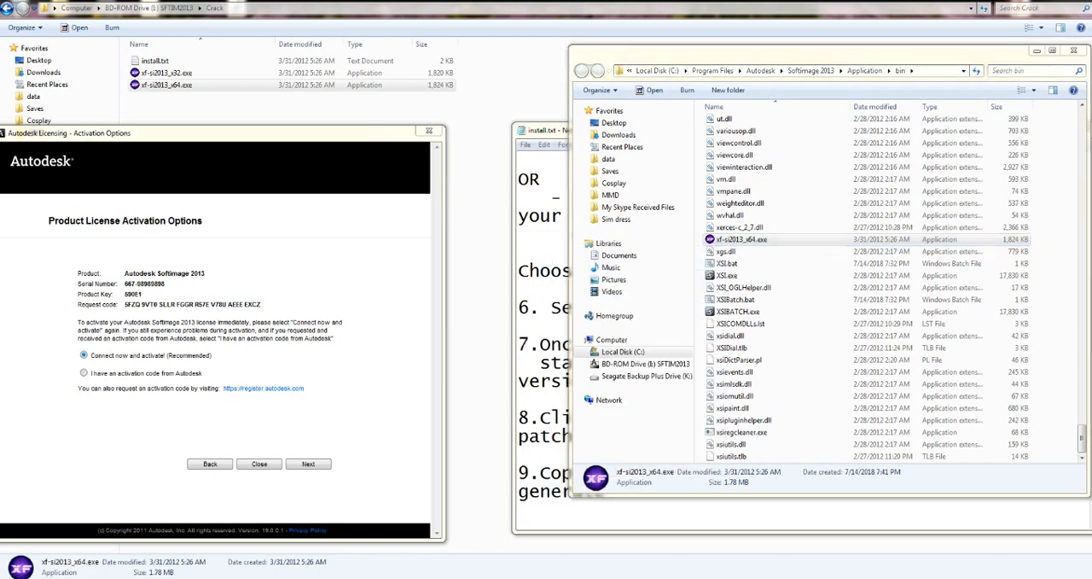
Step: Relaunch xf-si2013_x64.exe from the bin folder, paste the request code and patch successfully
double_click(167, 84)
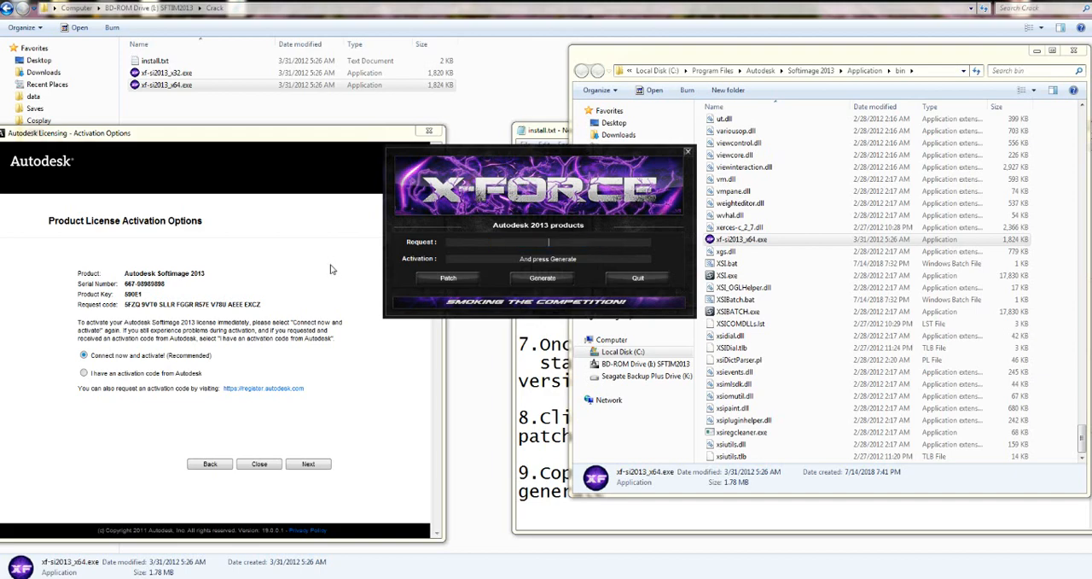
triple_click(192, 304)
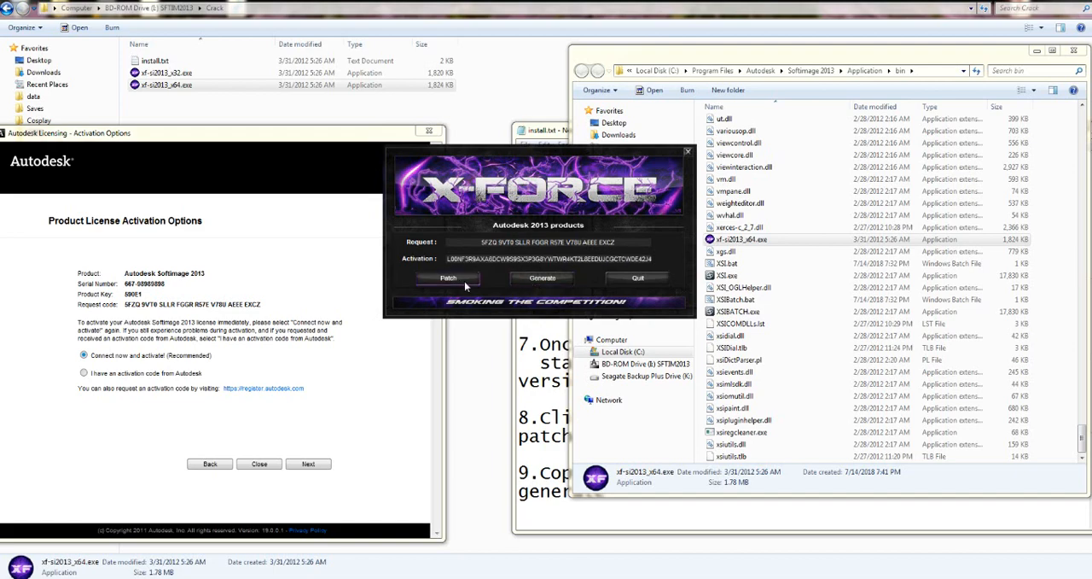
click(449, 277)
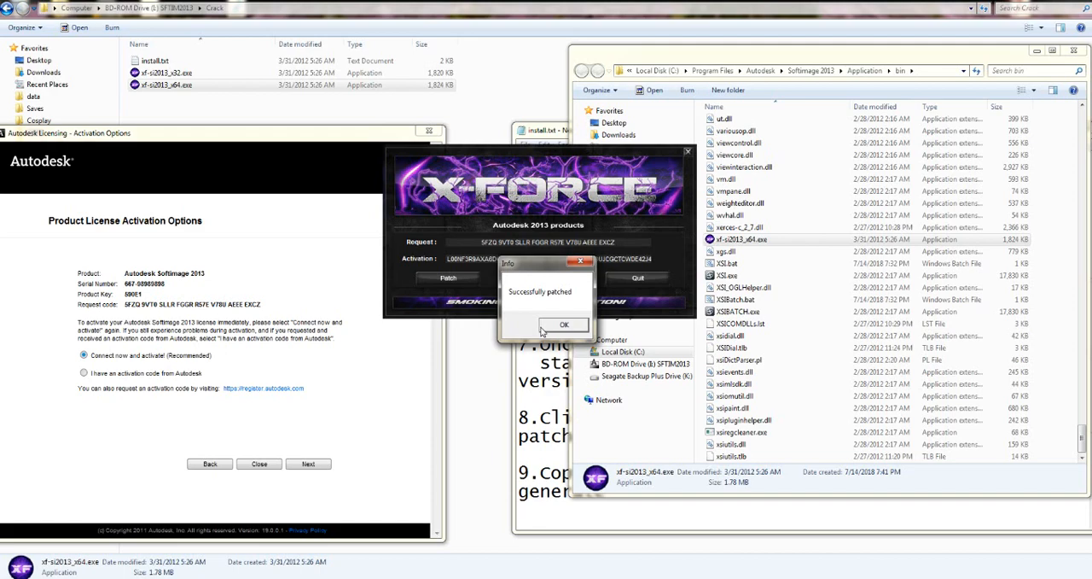
click(564, 324)
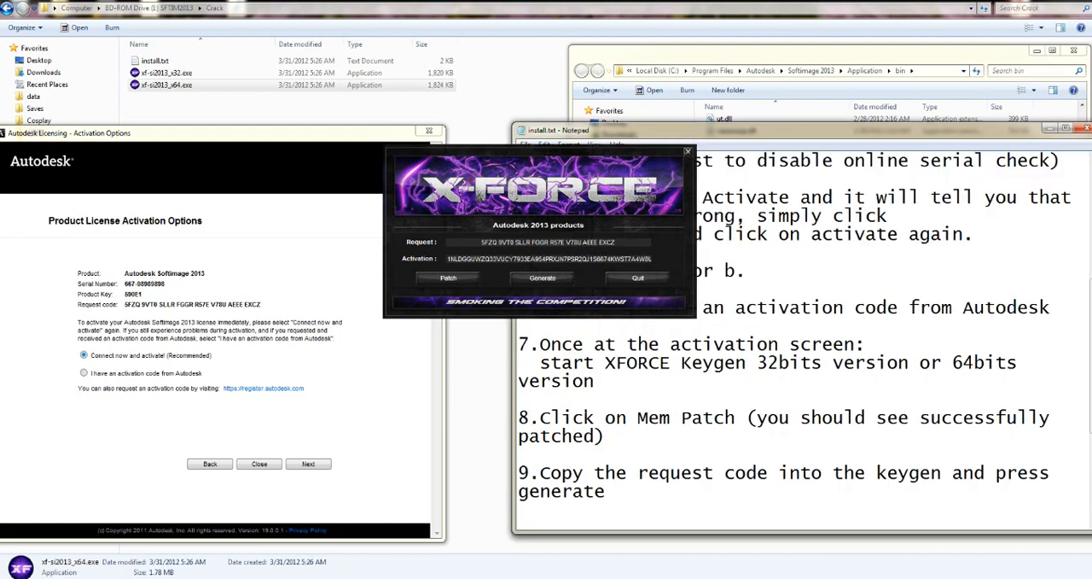
scroll(down, 3)
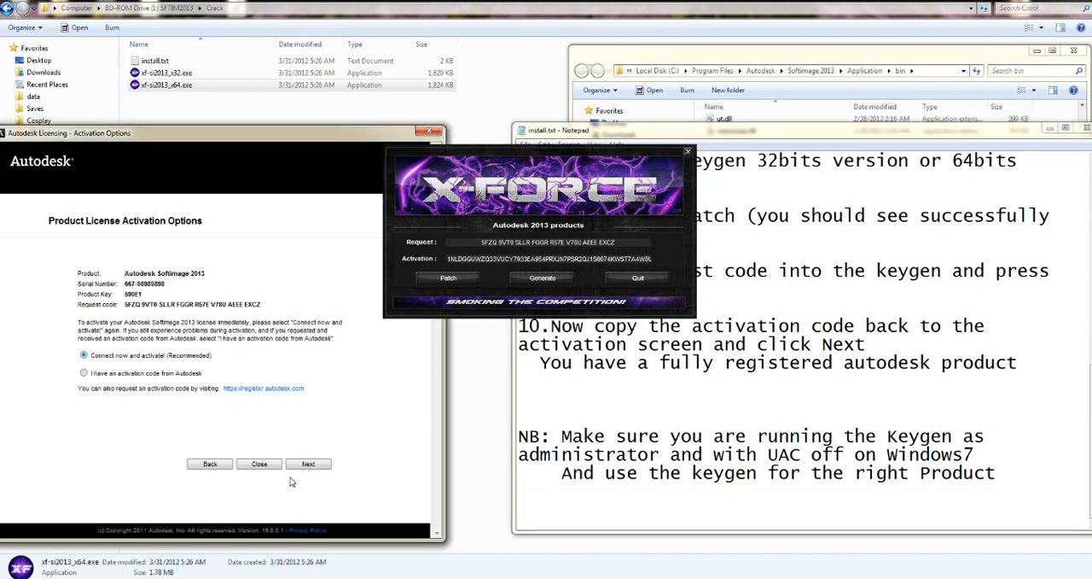
Step: Choose offline activation and copy the generated activation code from the keygen
click(308, 463)
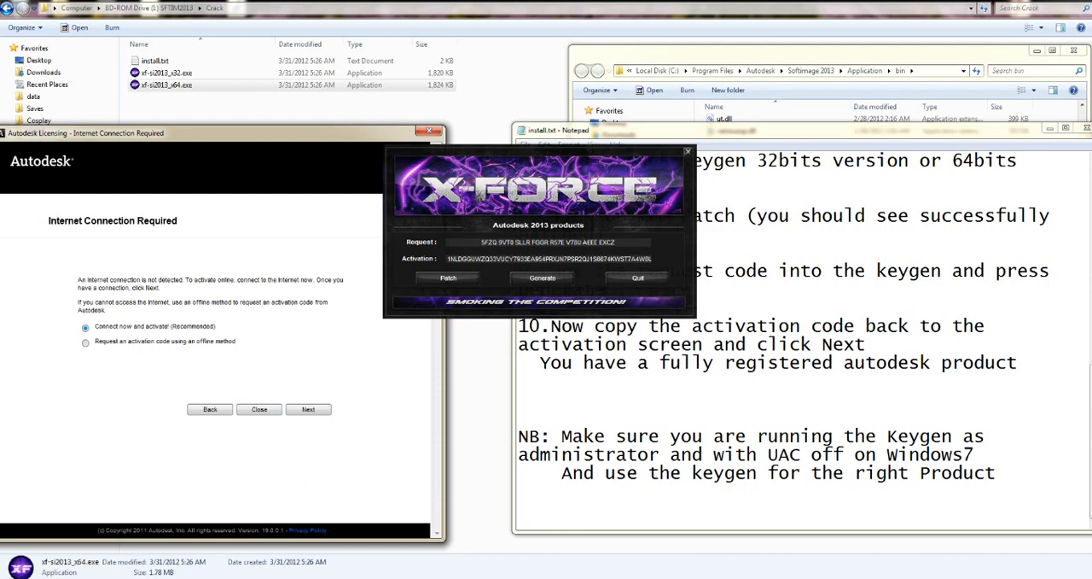
click(85, 344)
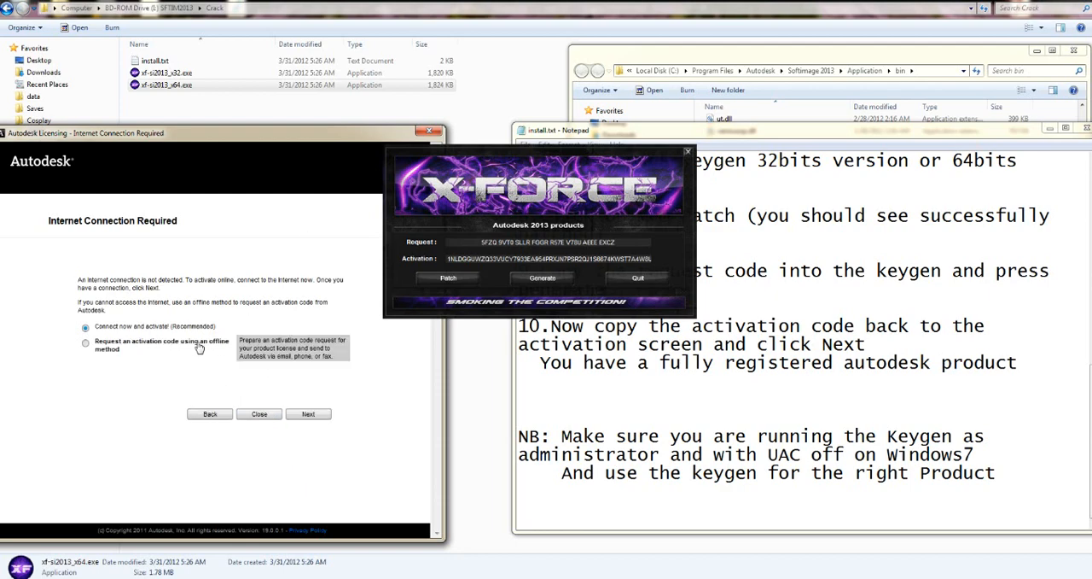
click(84, 326)
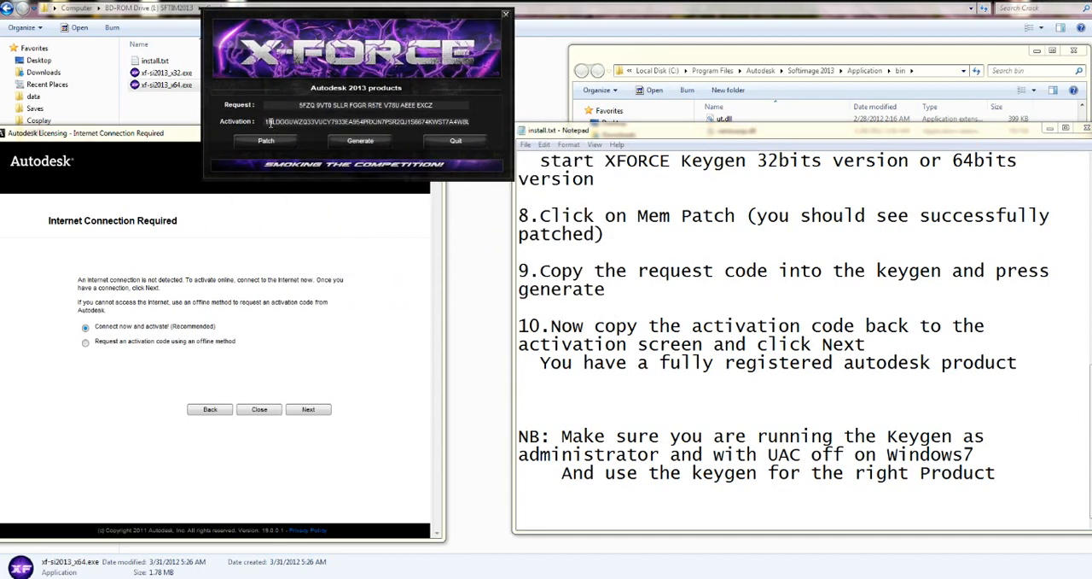
click(359, 141)
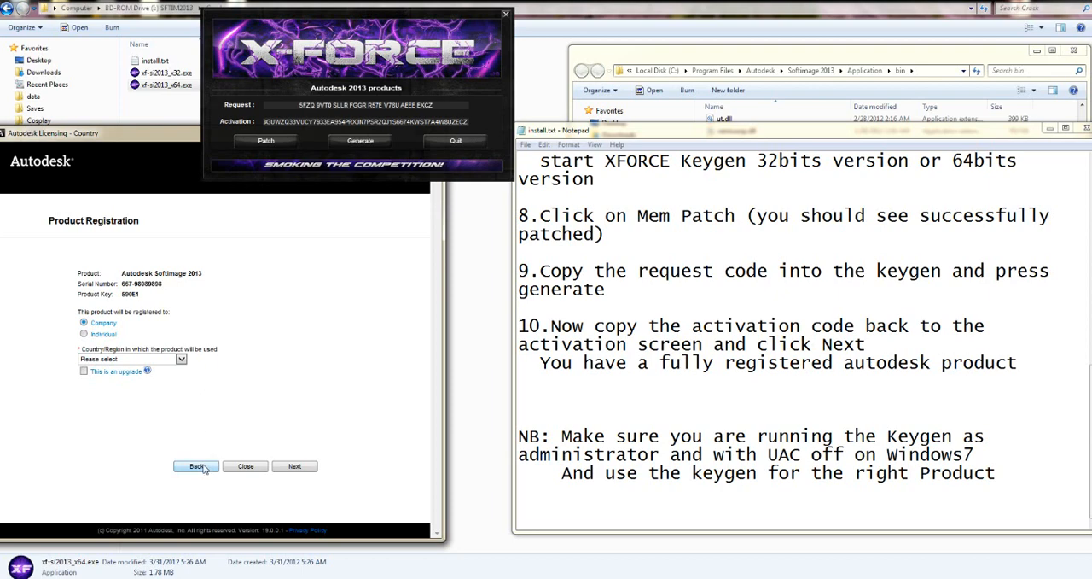
Step: Enter the code under 'I have an activation code' and submit it
click(294, 465)
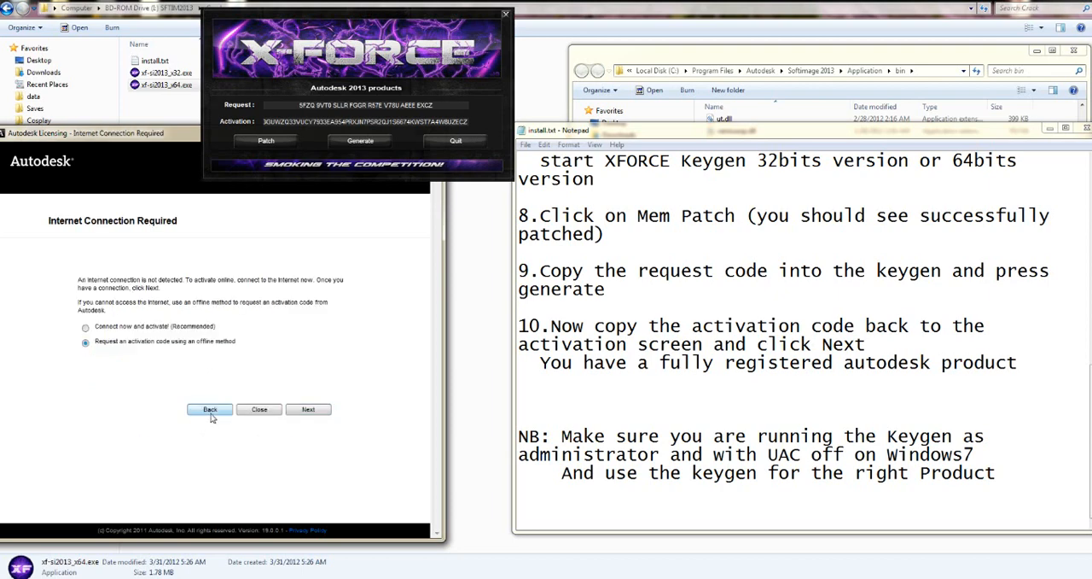
click(210, 409)
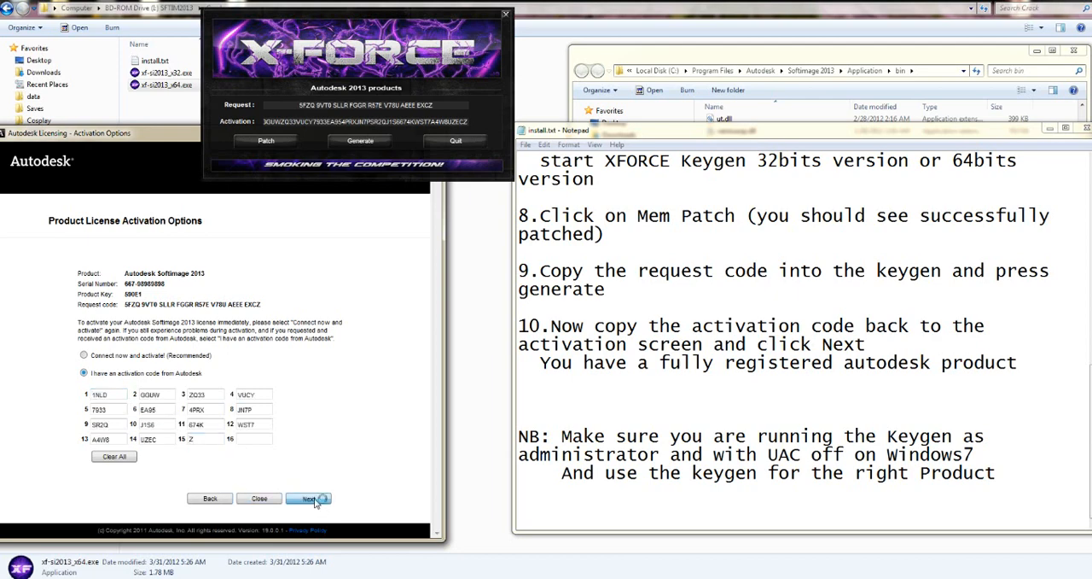
click(308, 498)
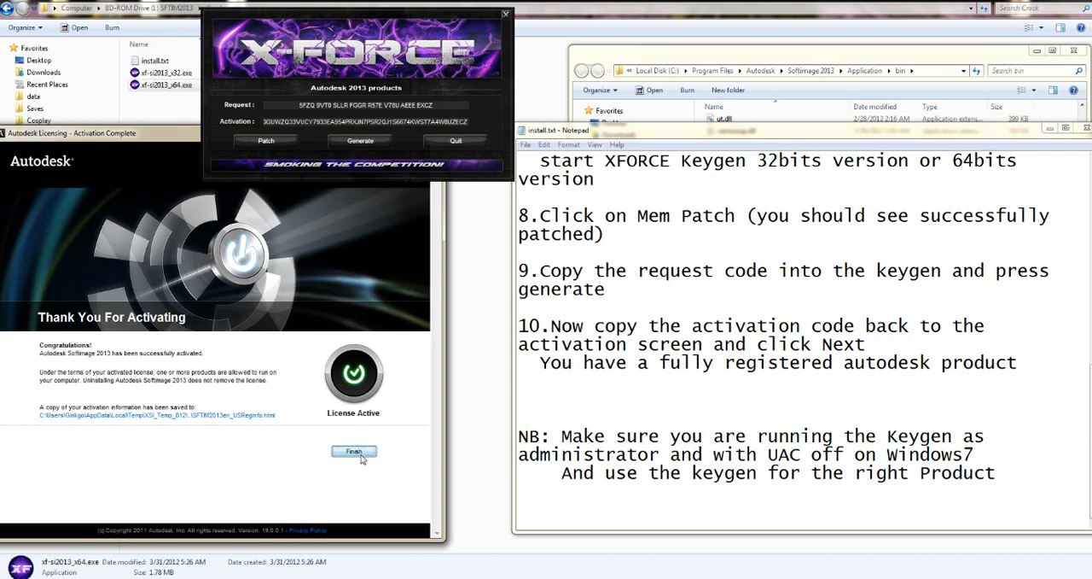
Step: Finish licensing, launch Softimage 2013, decline the Customer Involvement Program, and move the keygen aside
click(354, 451)
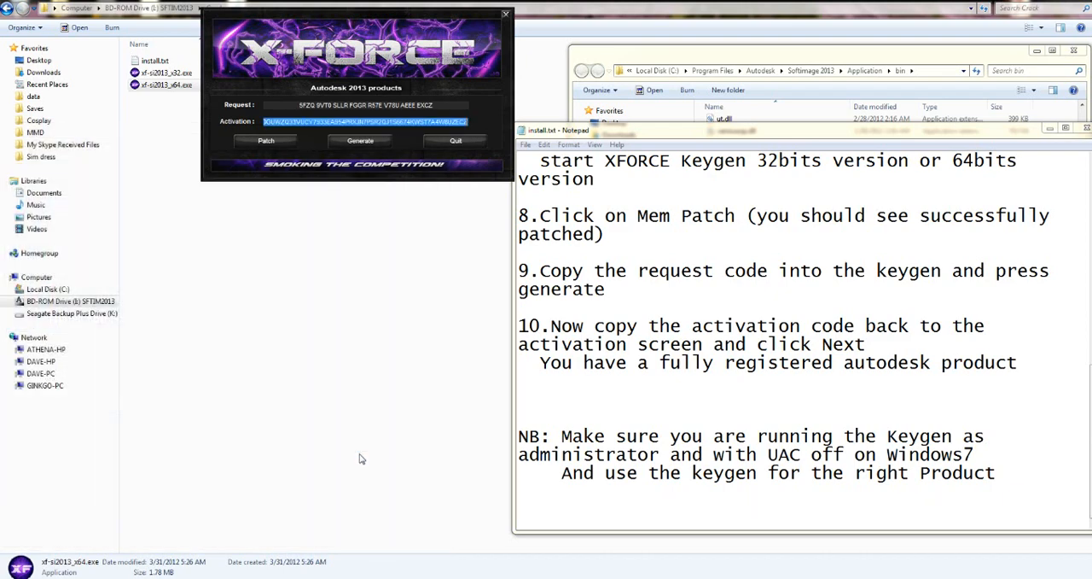
click(359, 140)
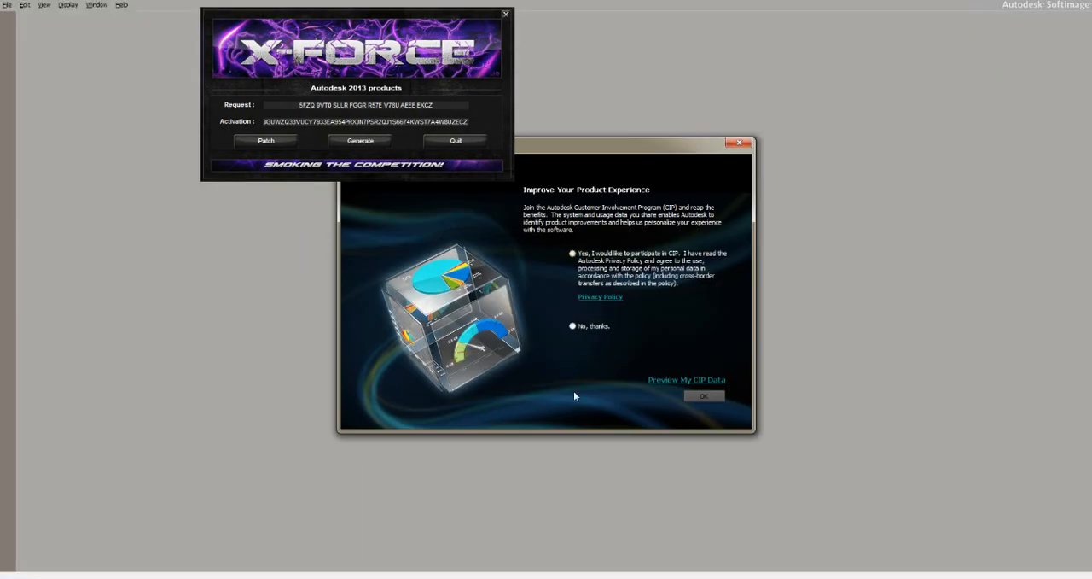
click(572, 326)
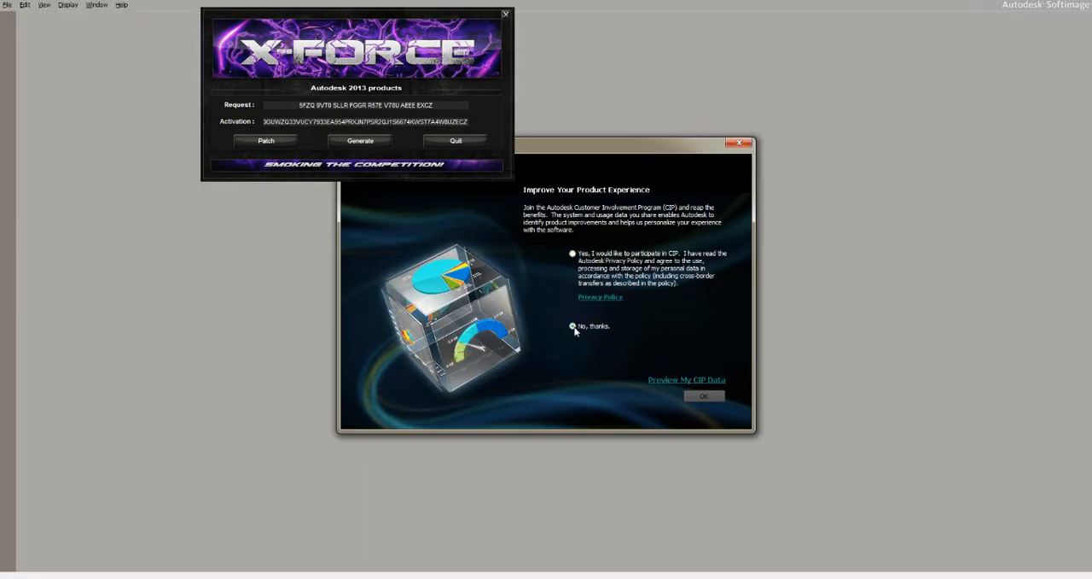
click(704, 395)
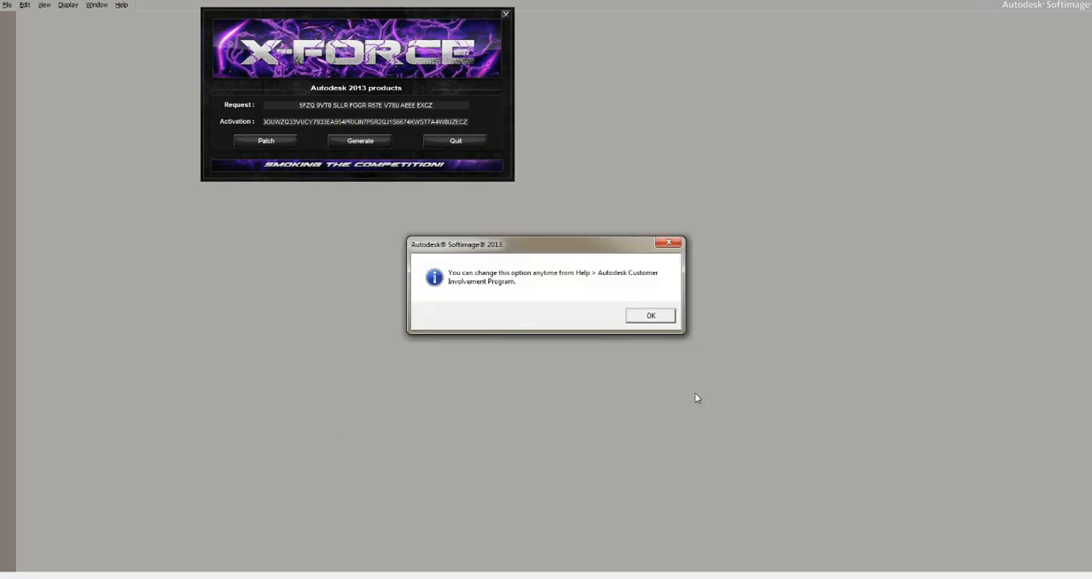
click(650, 315)
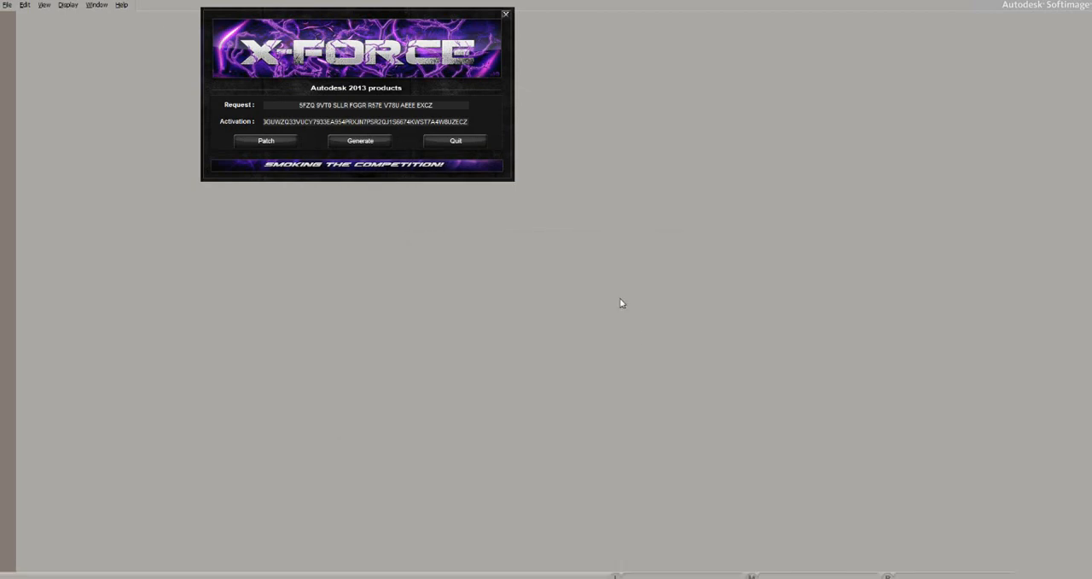
drag(356, 24, 325, 179)
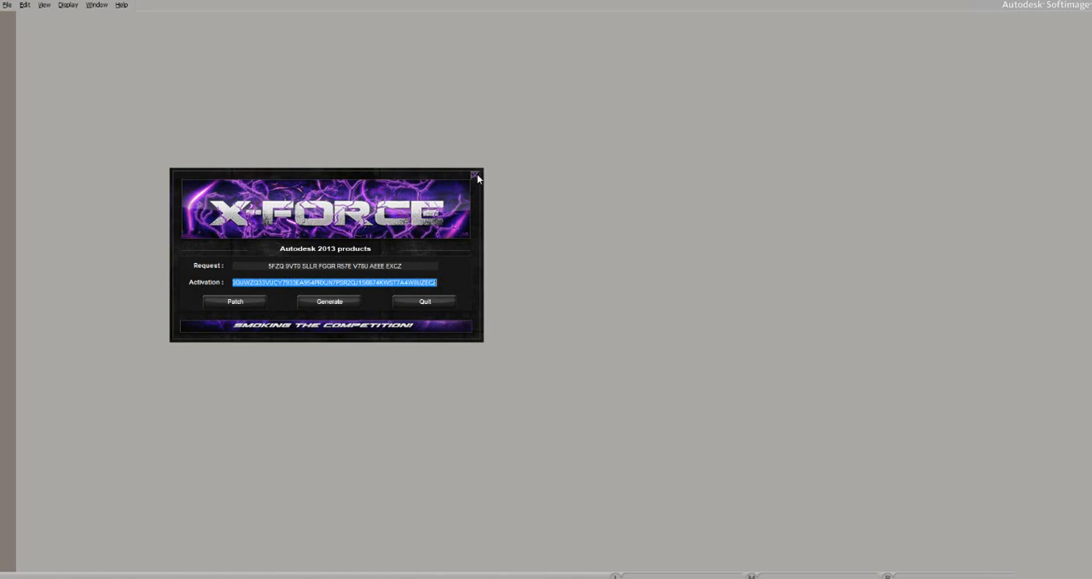